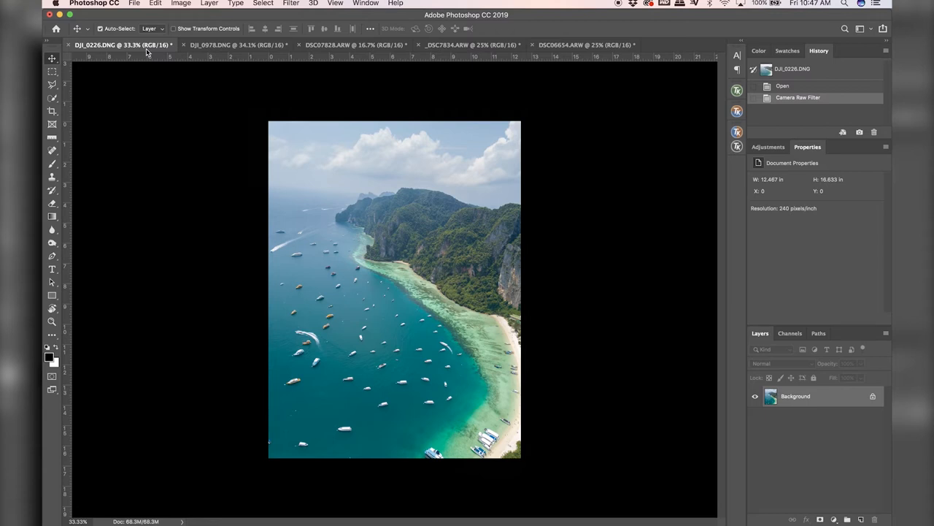
mouse_move(590, 240)
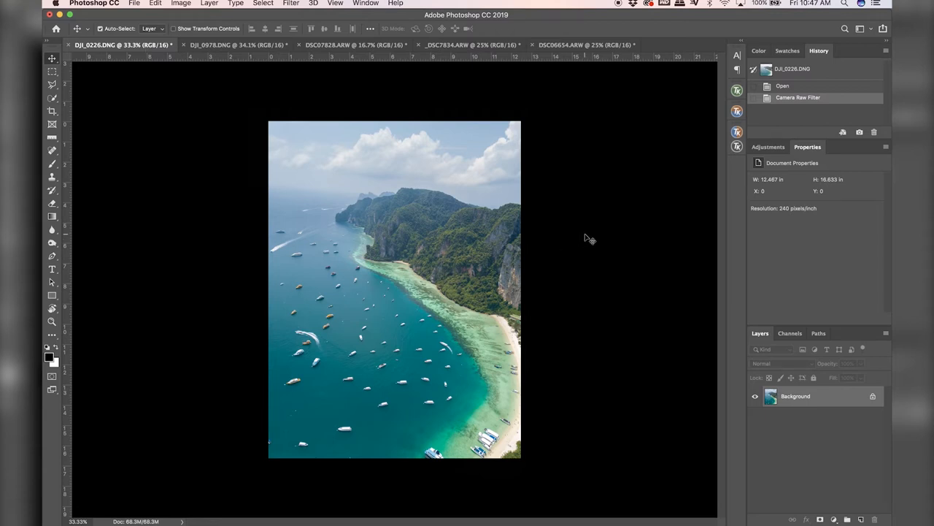
mouse_move(53, 150)
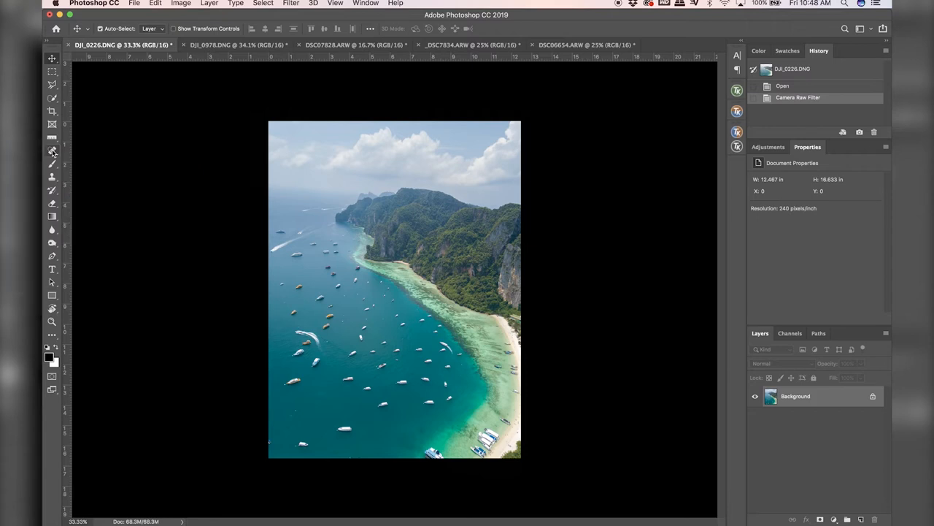
mouse_move(55, 155)
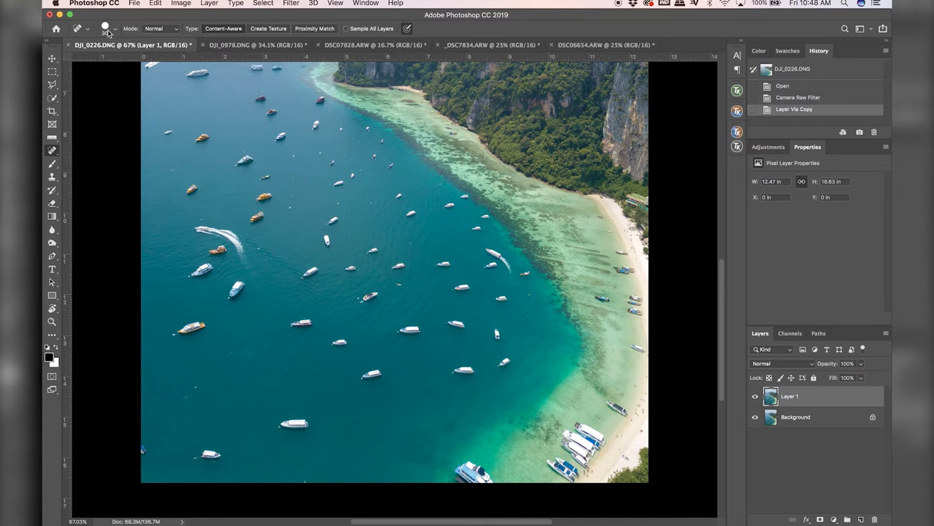
mouse_move(216, 29)
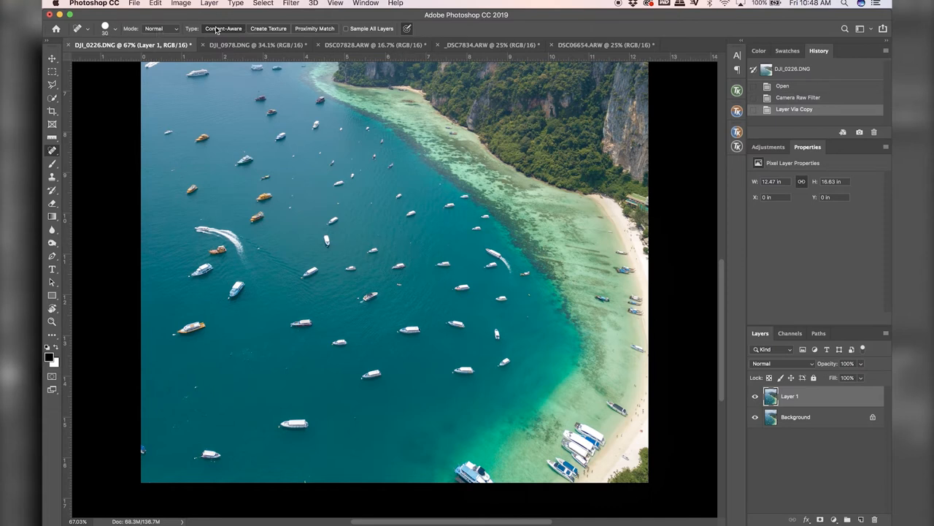
mouse_move(335, 86)
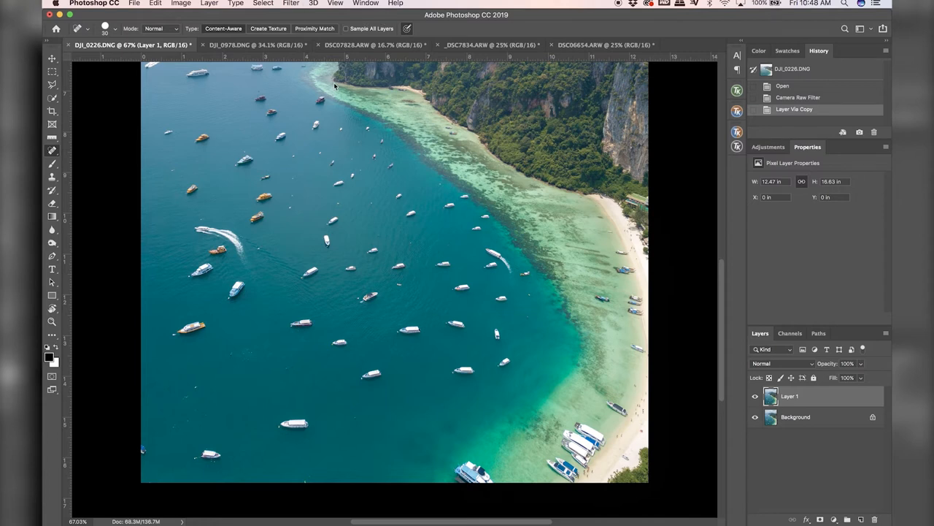
mouse_move(388, 322)
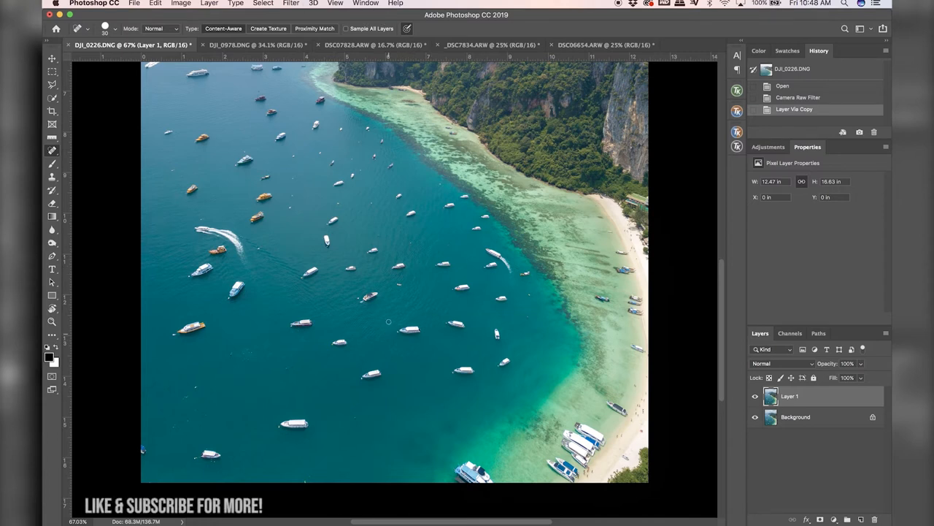
mouse_move(388, 213)
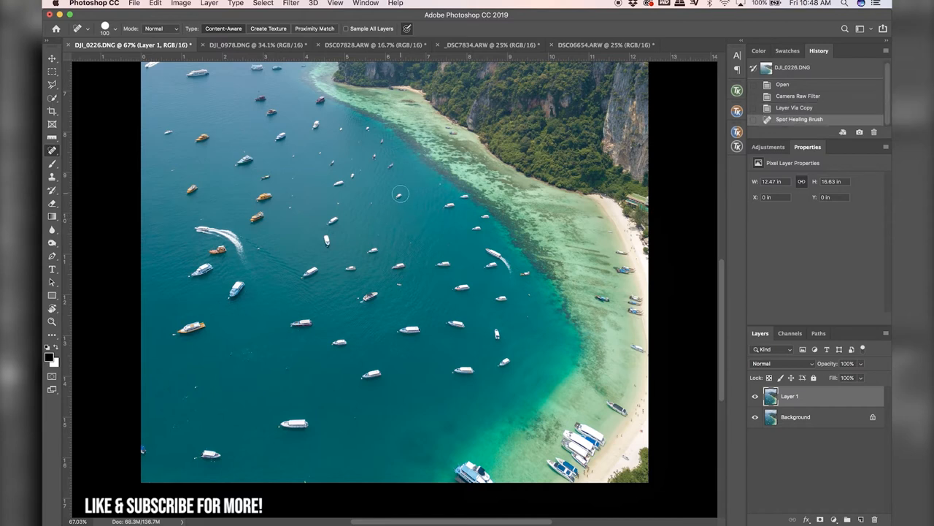
Step: Spot-heal three small boats out of the turquoise water on Layer 1
left_click(362, 257)
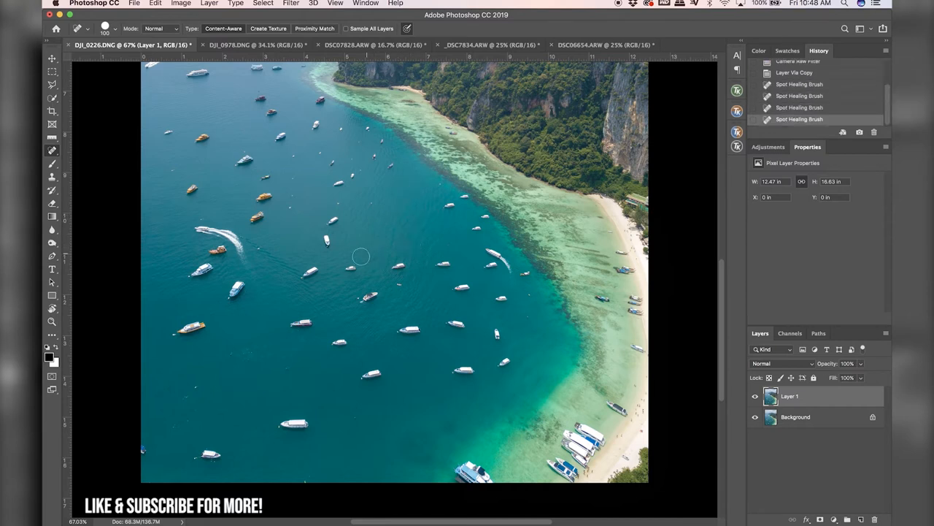
left_click(368, 295)
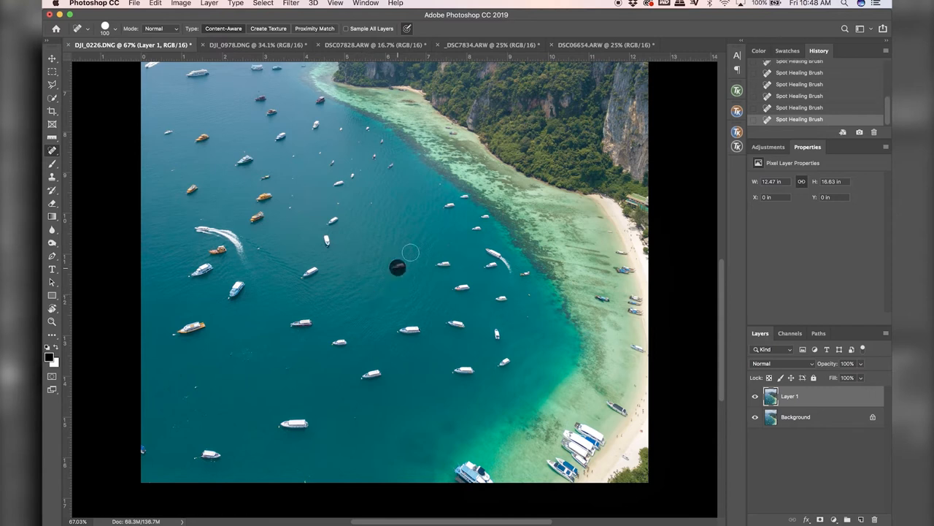
left_click(397, 265)
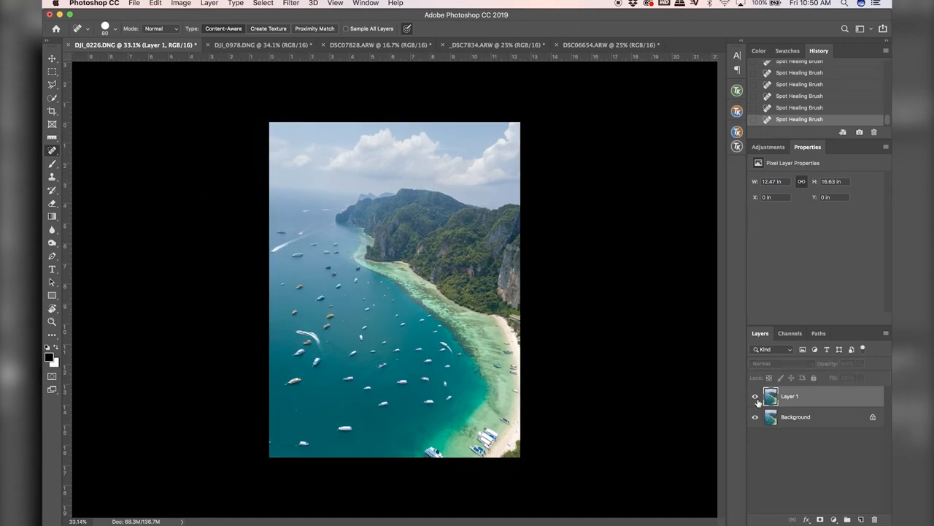
Step: Toggle Layer 1's visibility to compare with the original, then bring up the desert drone photo
left_click(756, 396)
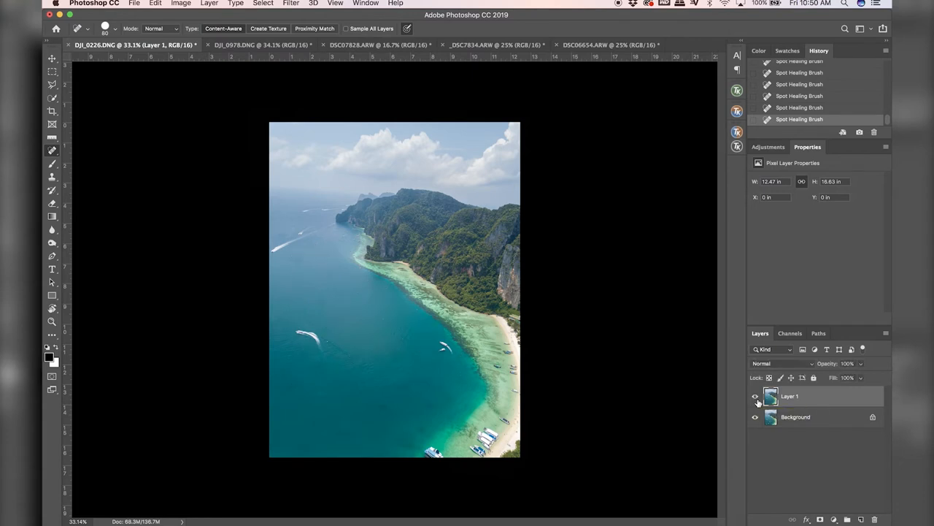
left_click(756, 397)
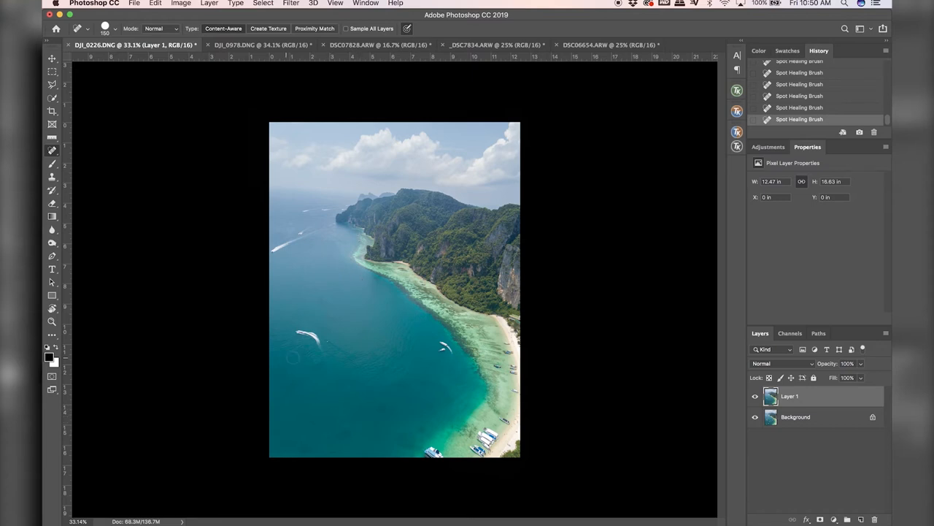
mouse_move(298, 380)
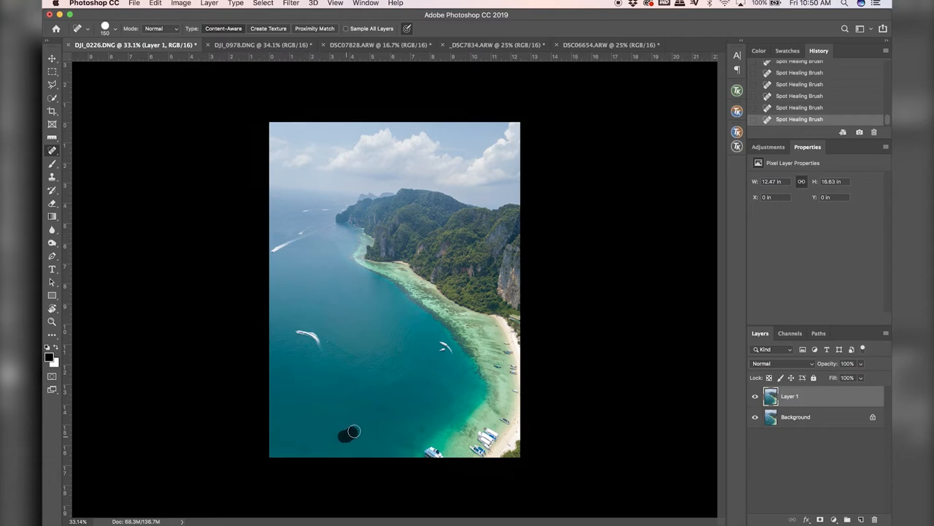
mouse_move(419, 431)
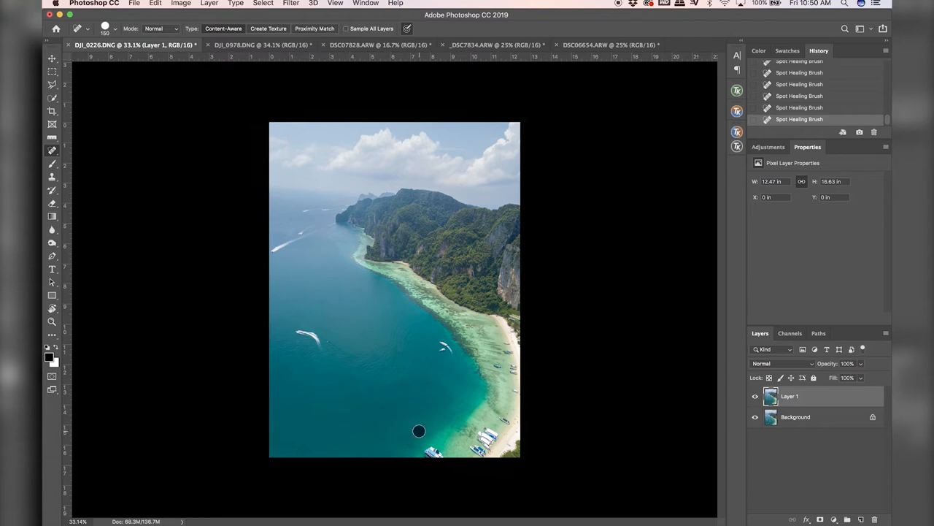
mouse_move(356, 113)
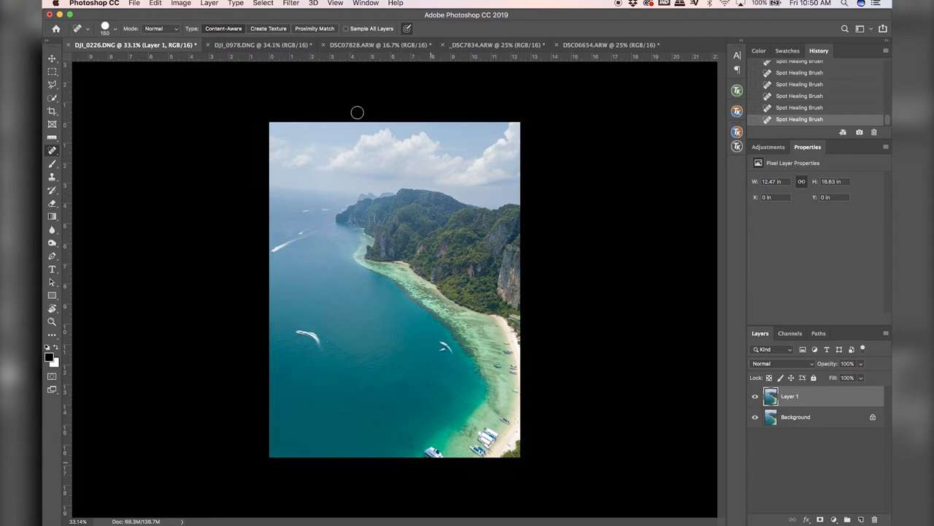
left_click(260, 44)
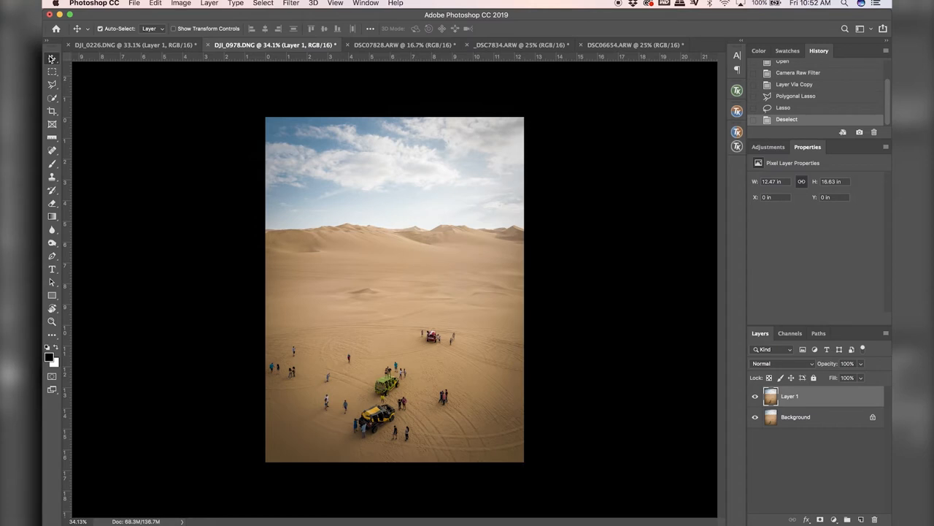
mouse_move(52, 87)
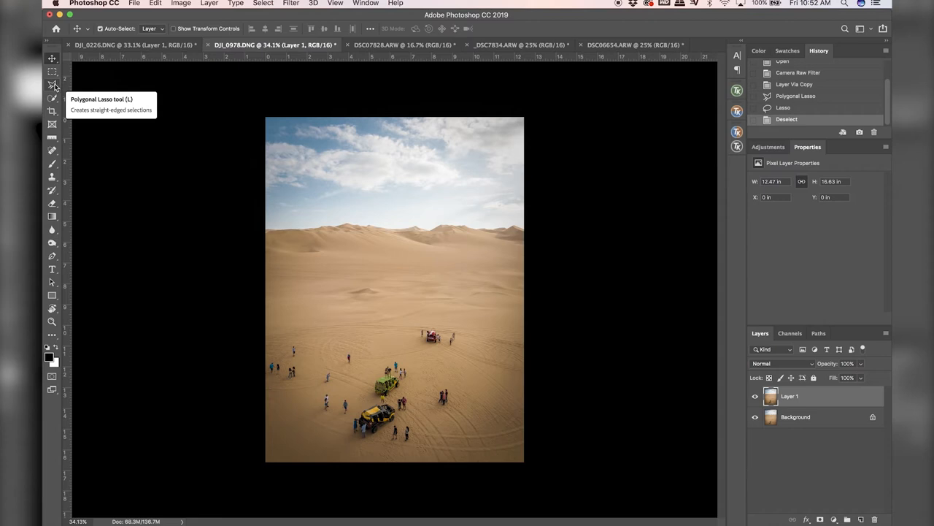
Step: Choose the Lasso Tool from the lasso flyout for selecting the people
left_click(52, 84)
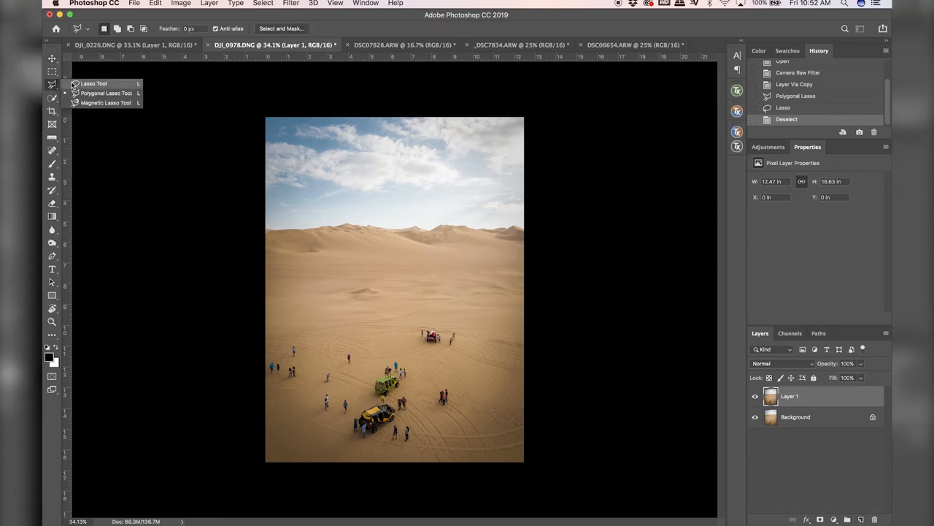
mouse_move(105, 95)
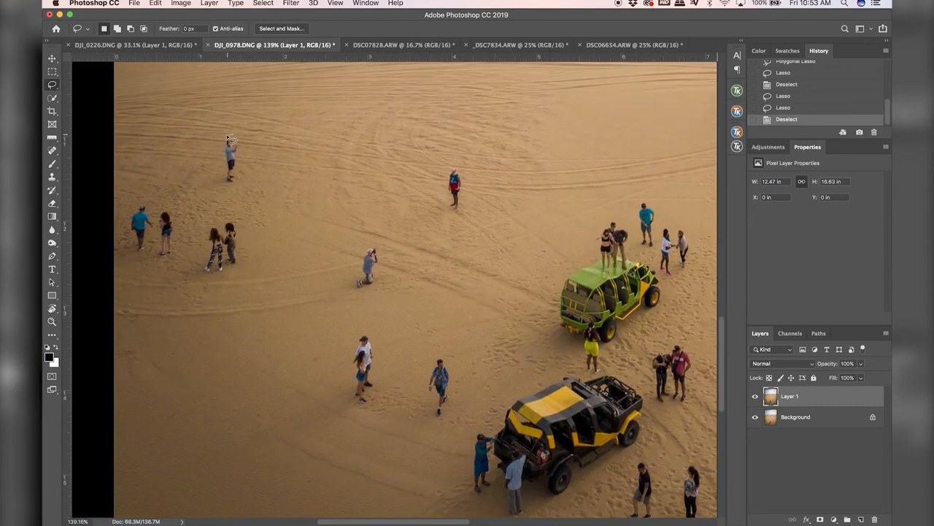
Step: Remove the lone person near the upper left with a lasso selection and Content-Aware Fill
left_click_drag(231, 146, 231, 178)
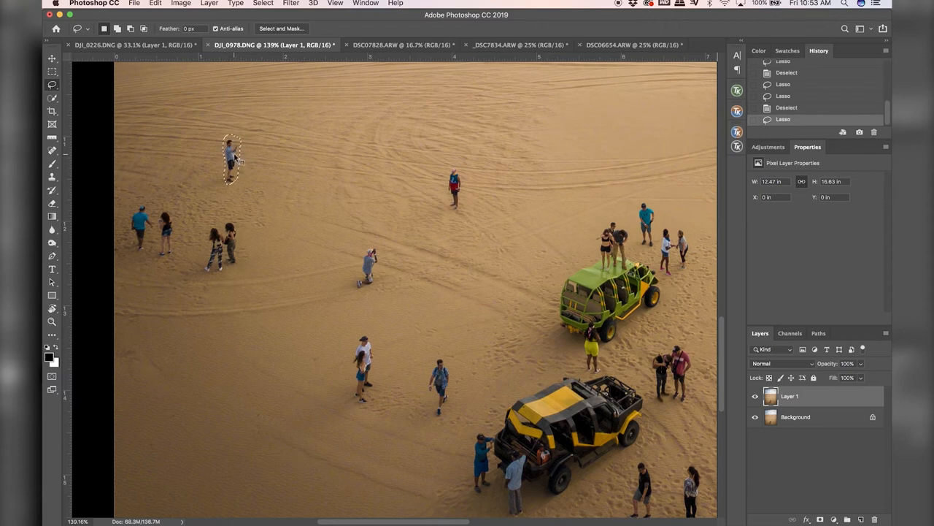
right_click(232, 153)
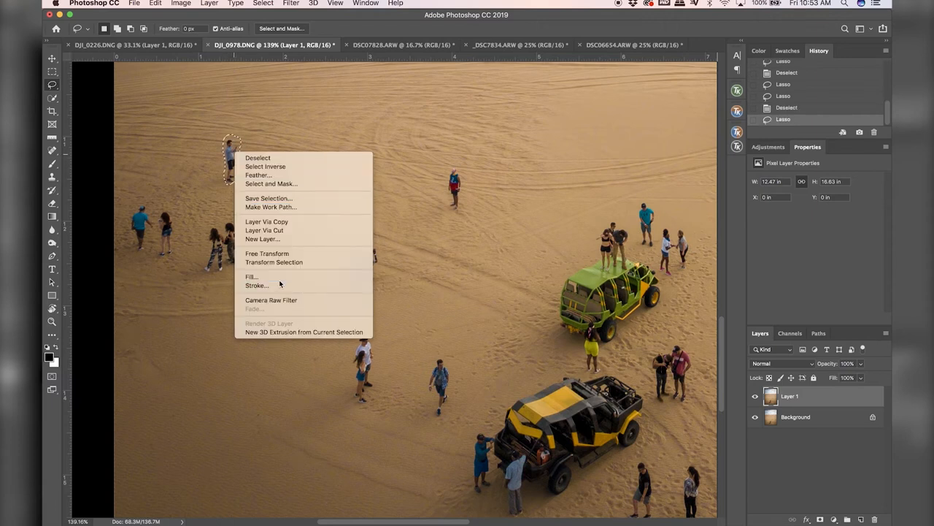
left_click(251, 277)
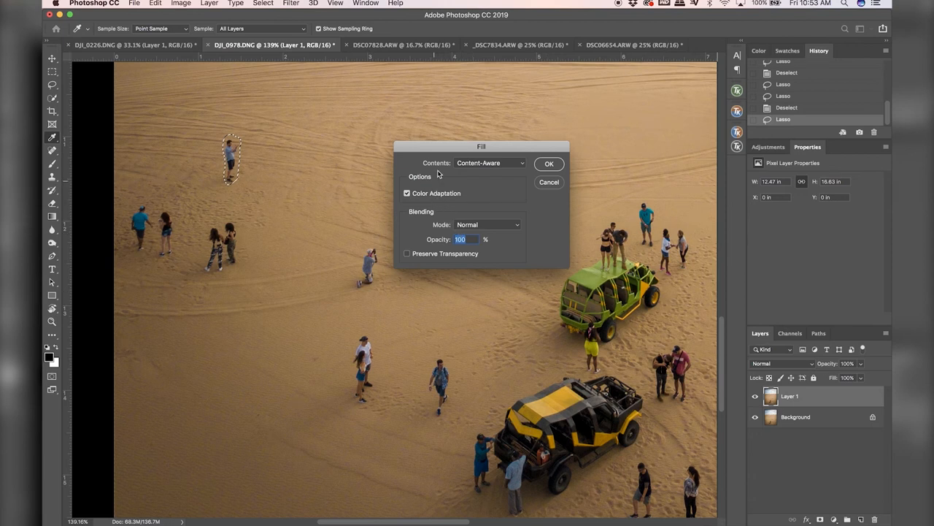
mouse_move(395, 197)
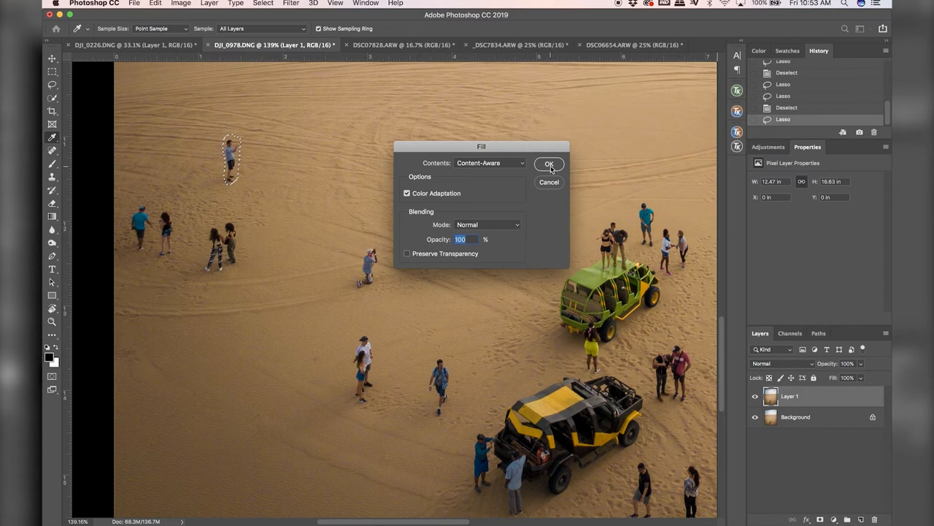
left_click(549, 163)
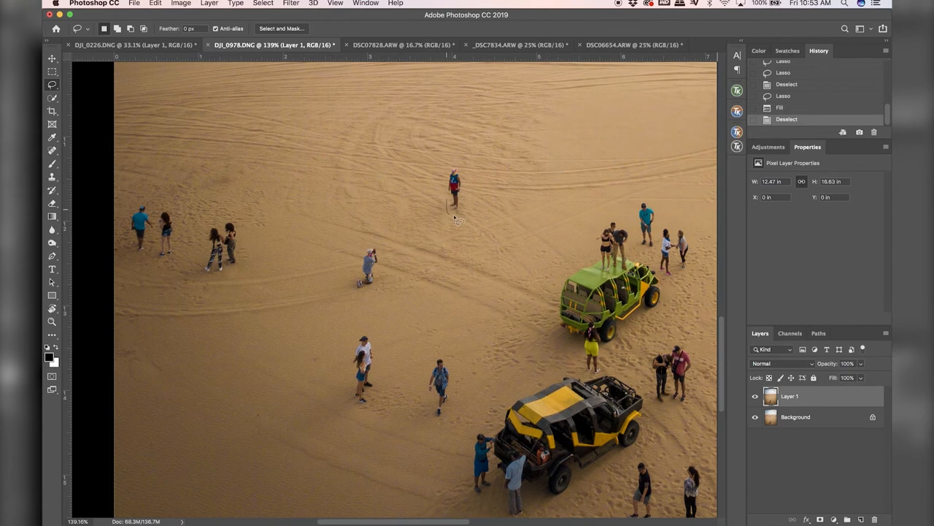
Step: Content-aware fill away the person near the top and the next one below with sand
left_click_drag(452, 161, 452, 219)
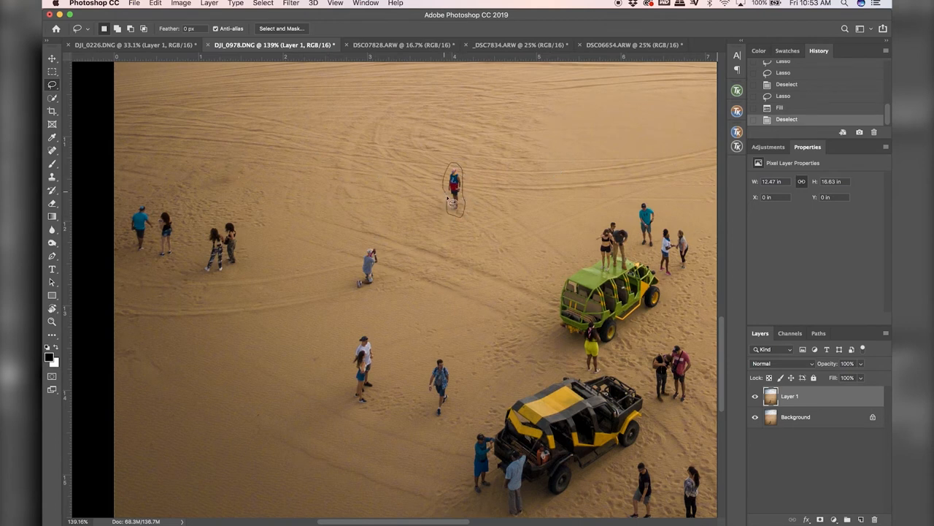
right_click(453, 190)
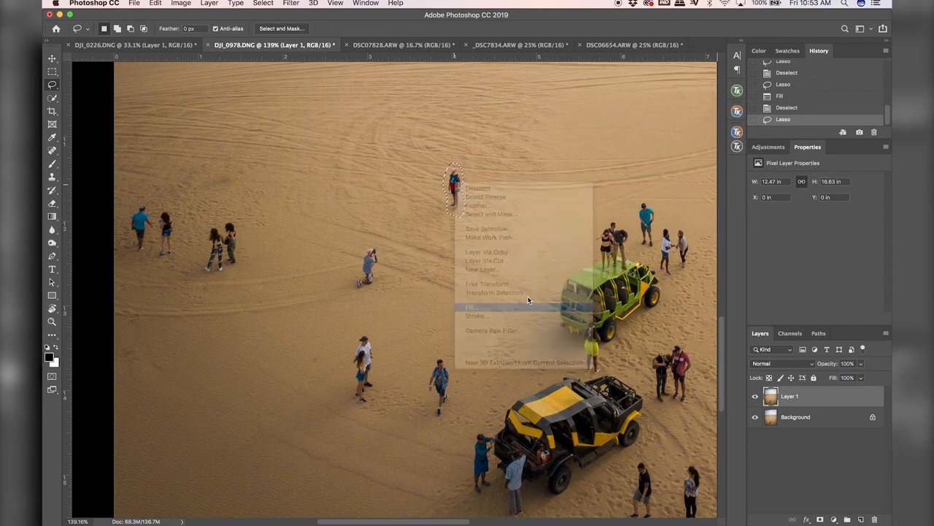
left_click(470, 307)
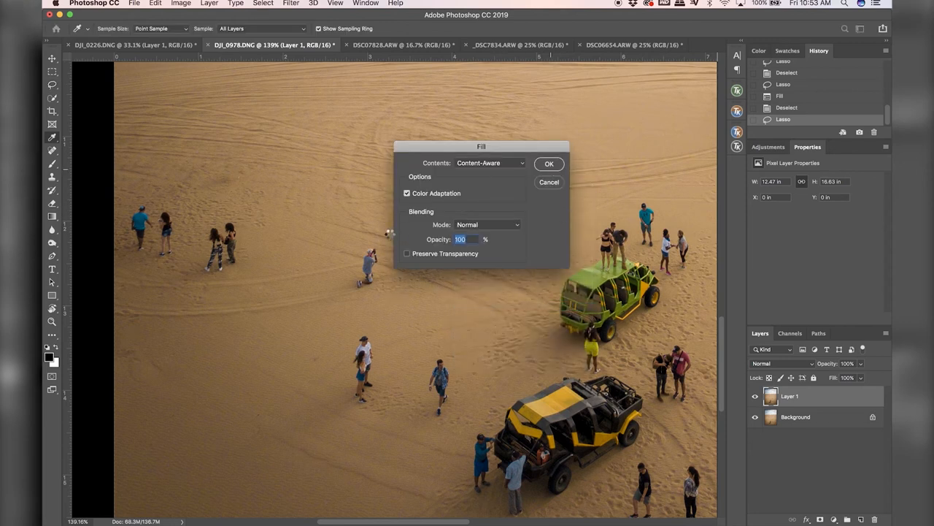
left_click(549, 164)
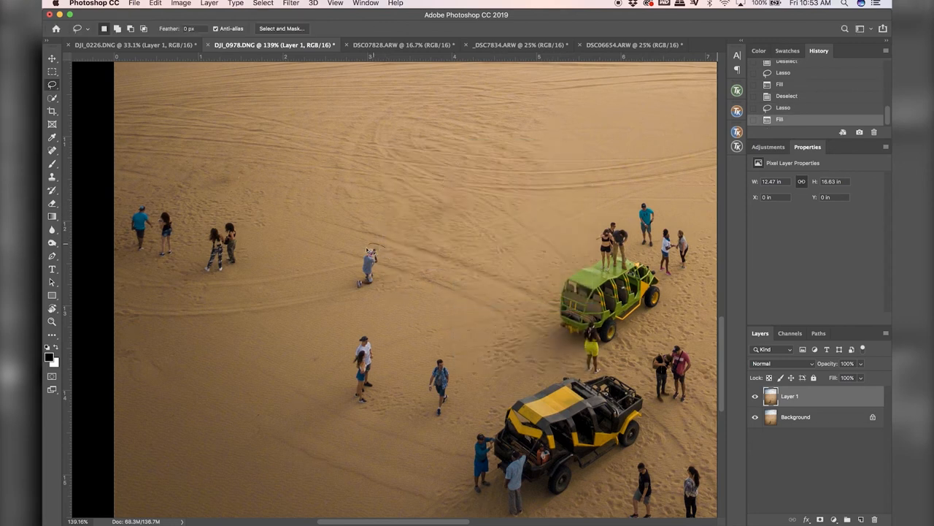
right_click(368, 262)
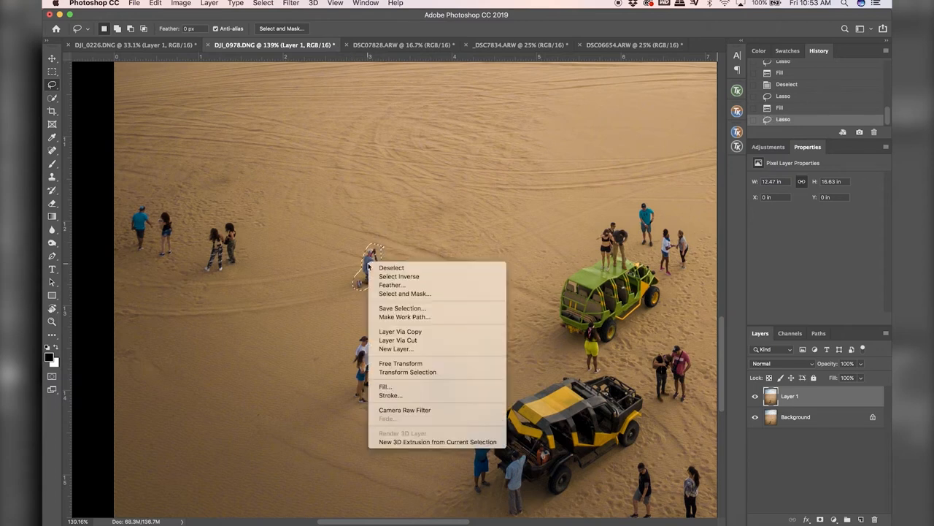
left_click(386, 385)
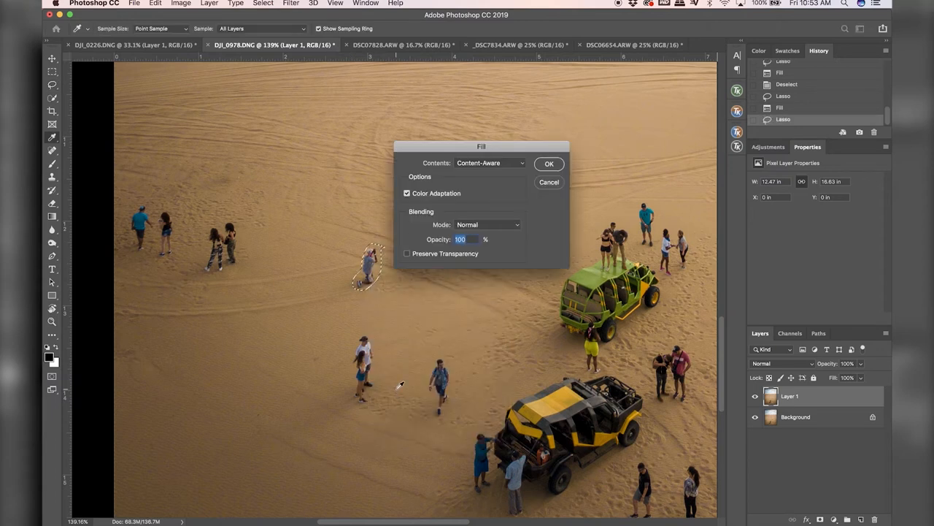
left_click(549, 164)
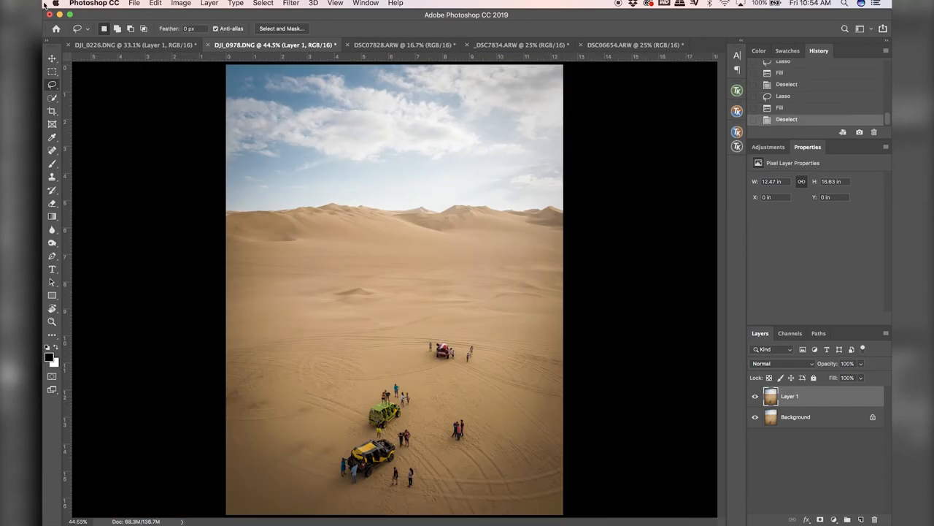
Step: Switch to the Move tool and bring up the night harbour photo of the tall ship
left_click(53, 58)
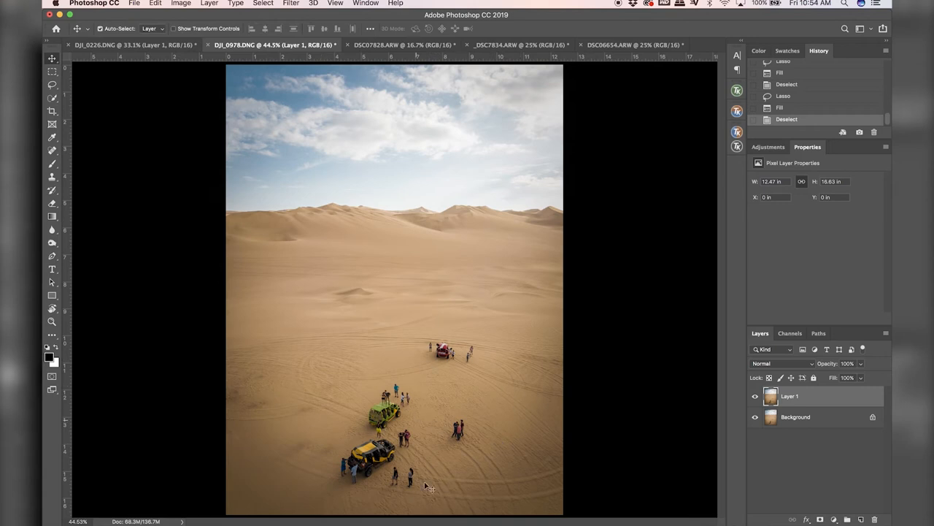
left_click(756, 396)
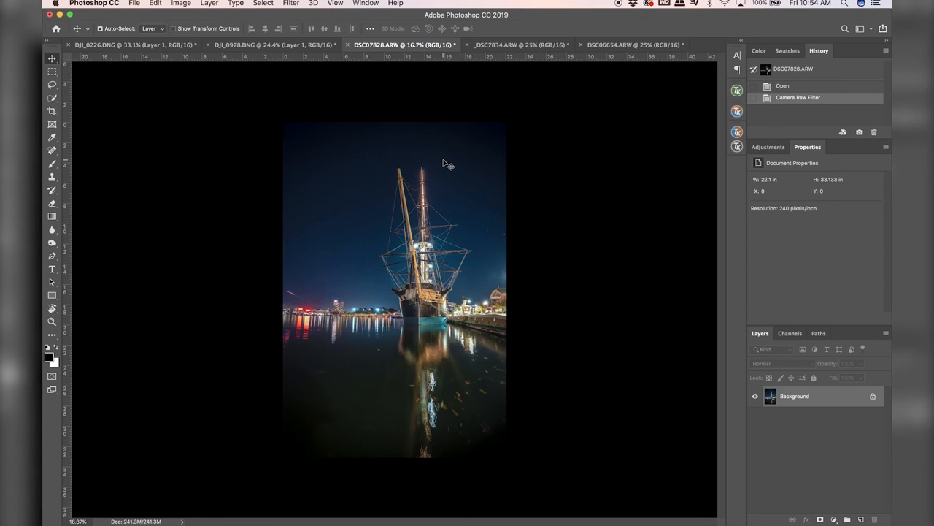
mouse_move(508, 409)
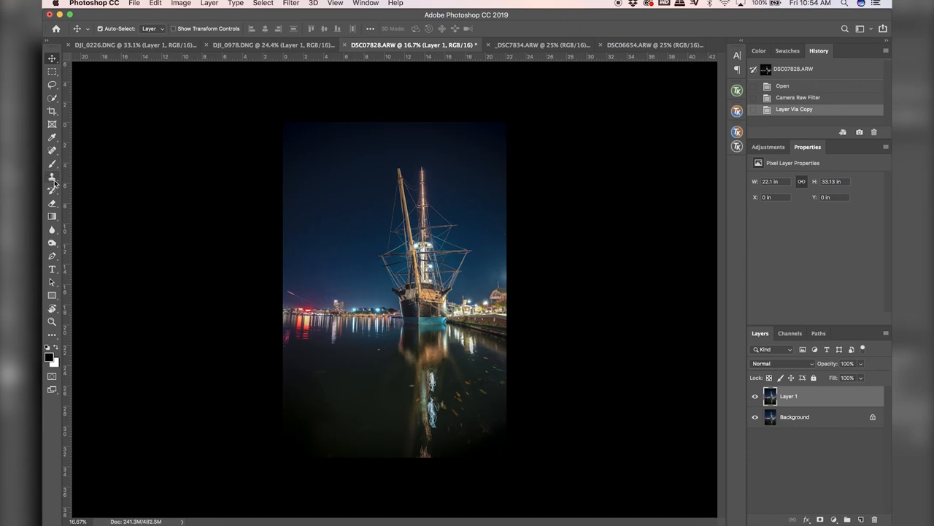
Step: Select the Clone Stamp tool and dismiss the missing clone-source warning
left_click(53, 176)
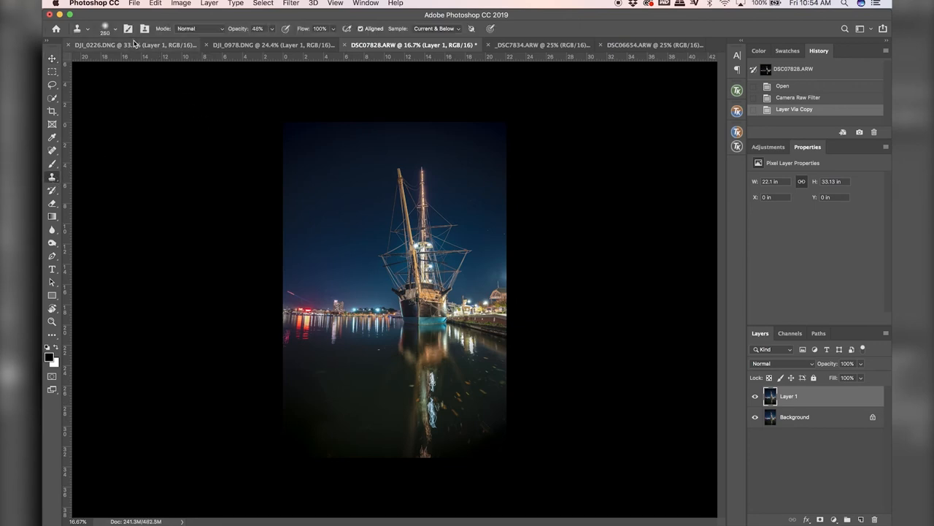
left_click(106, 30)
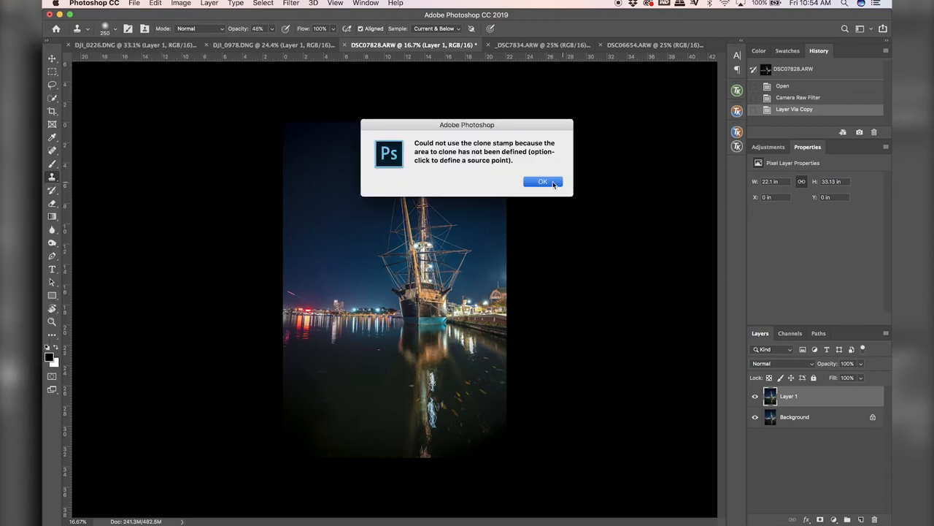
left_click(543, 181)
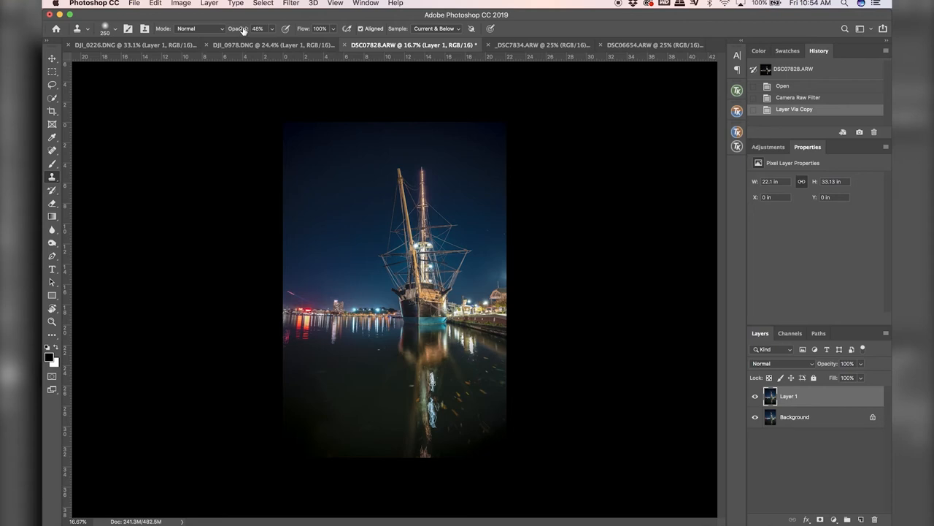
mouse_move(353, 339)
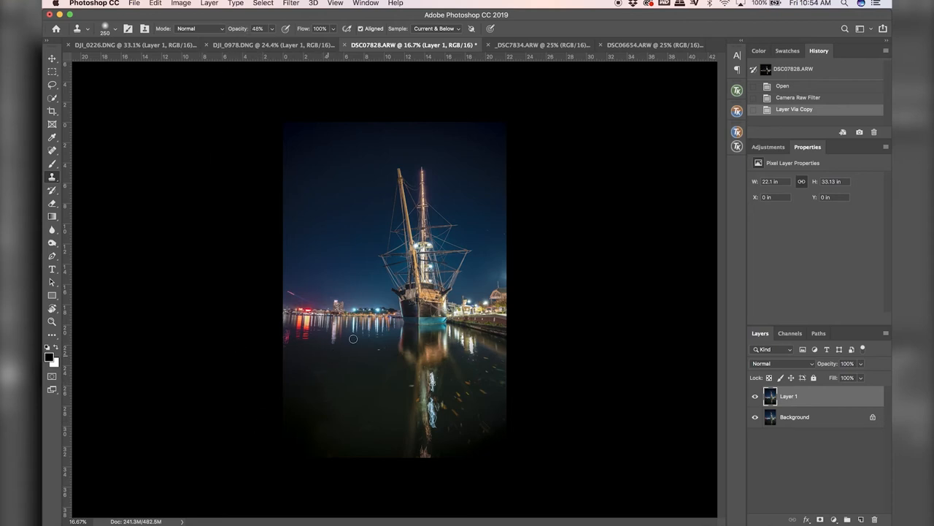
mouse_move(241, 35)
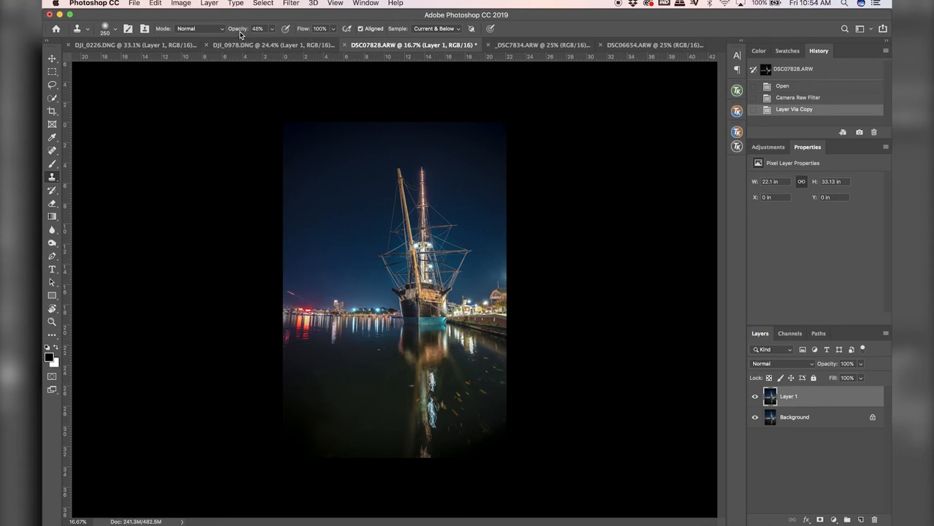
mouse_move(260, 35)
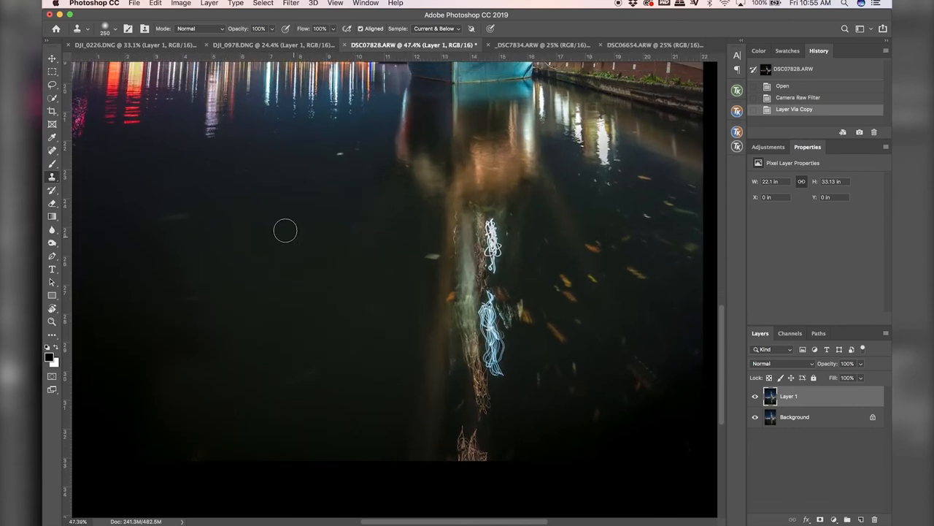
Step: Clone-stamp dark water over the light reflections and the upper light streak
left_click_drag(285, 230, 183, 224)
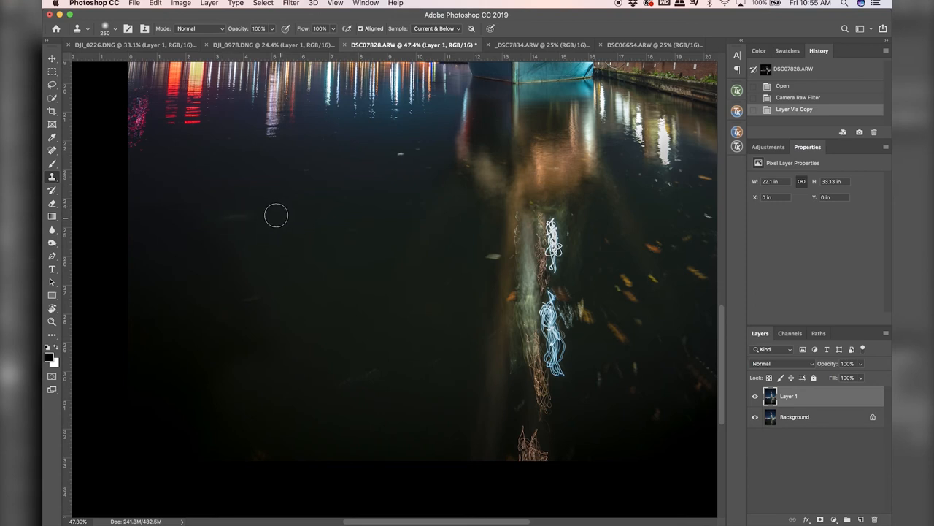
mouse_move(254, 213)
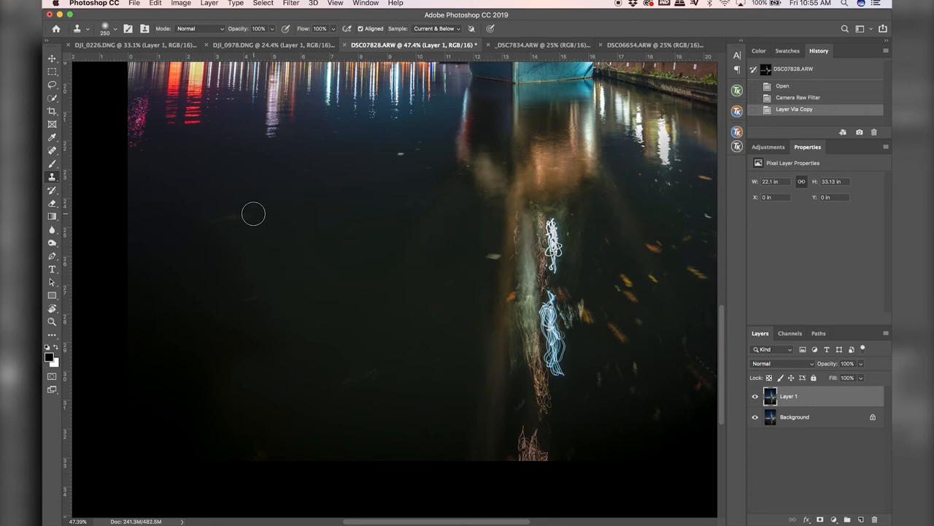
left_click(254, 213)
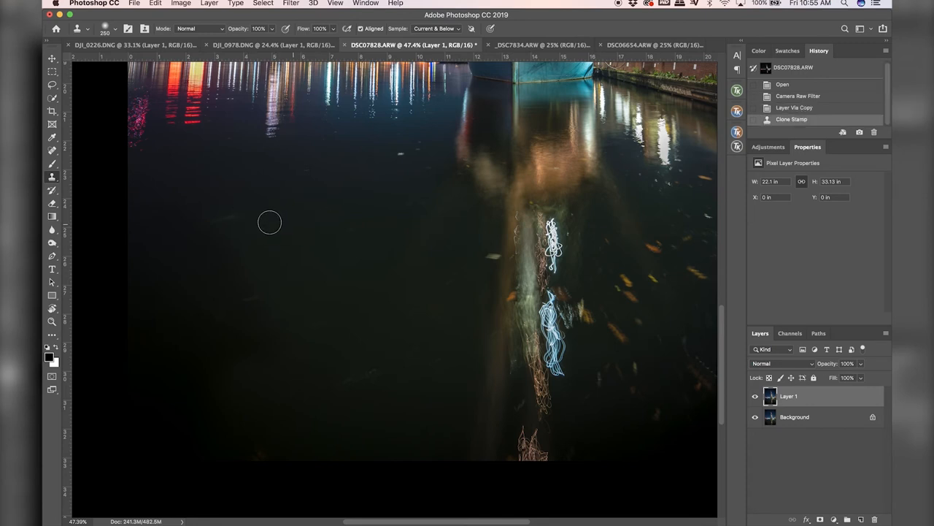
left_click(213, 222)
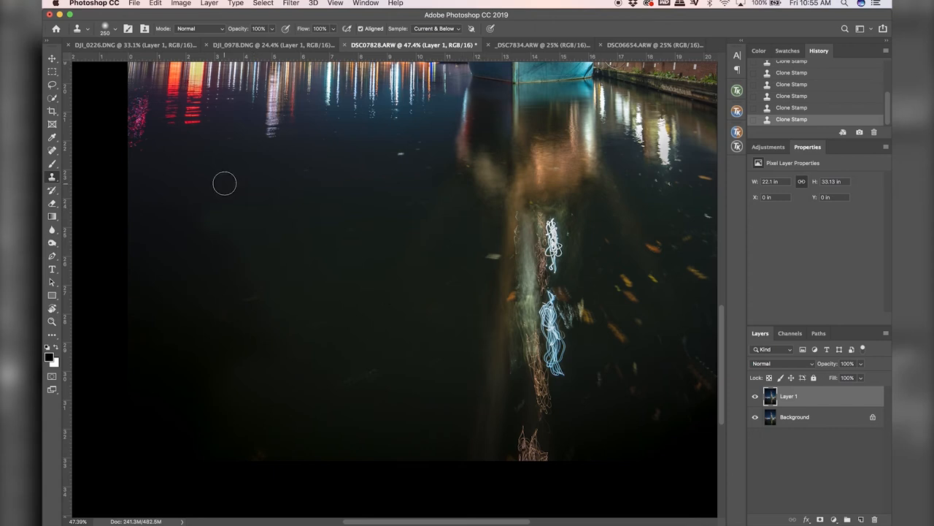
mouse_move(596, 336)
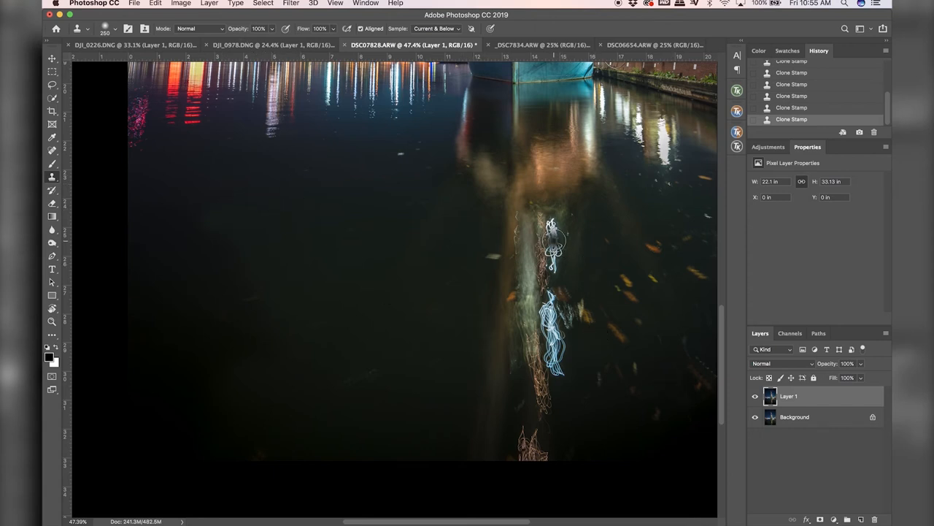
left_click(555, 241)
type("24")
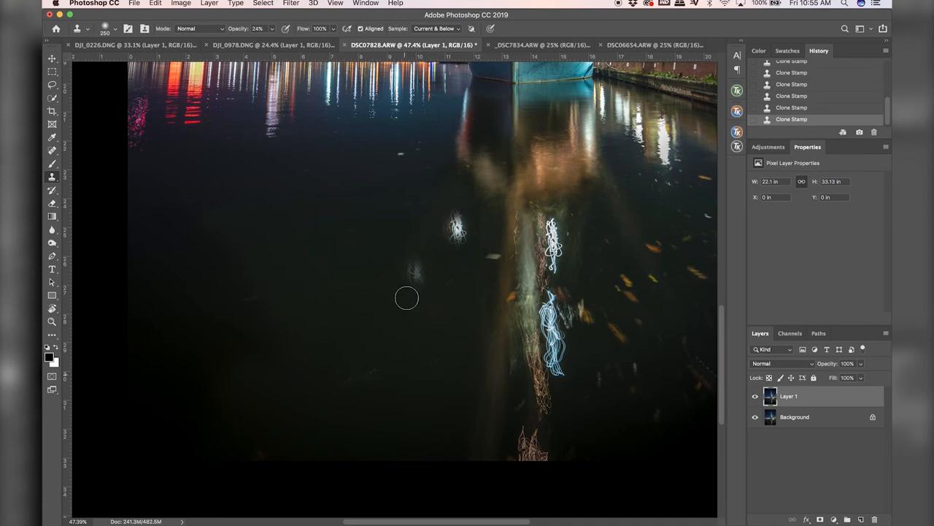
mouse_move(460, 278)
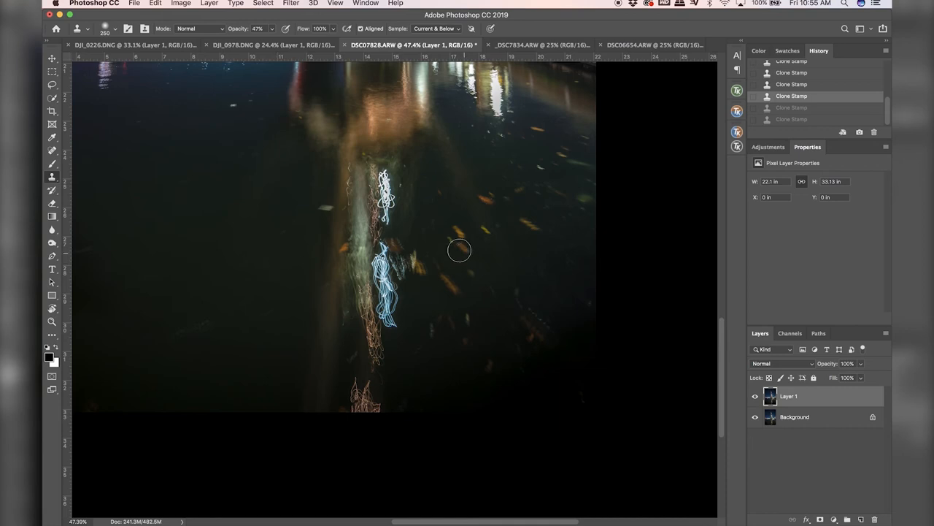
Step: Restore the undone clone-stamp strokes over the lower harbour water
left_click(452, 231)
type("77")
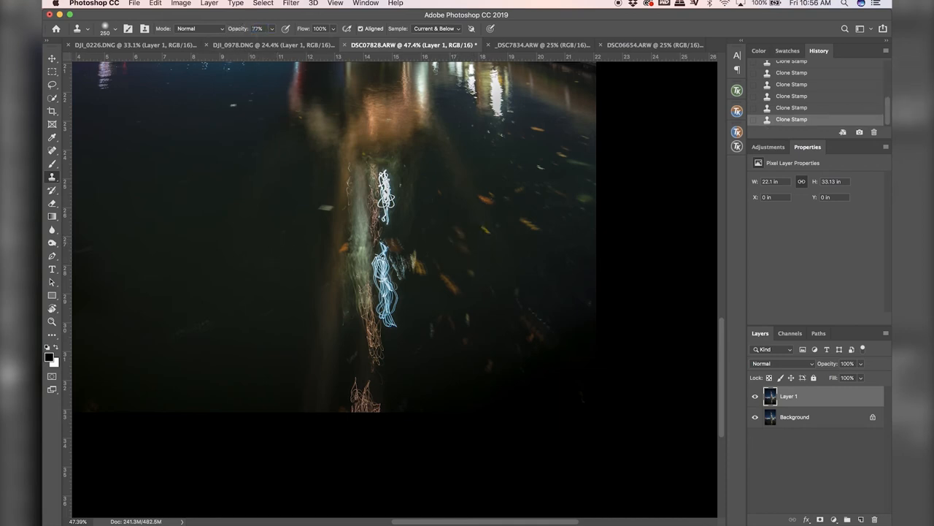
mouse_move(466, 248)
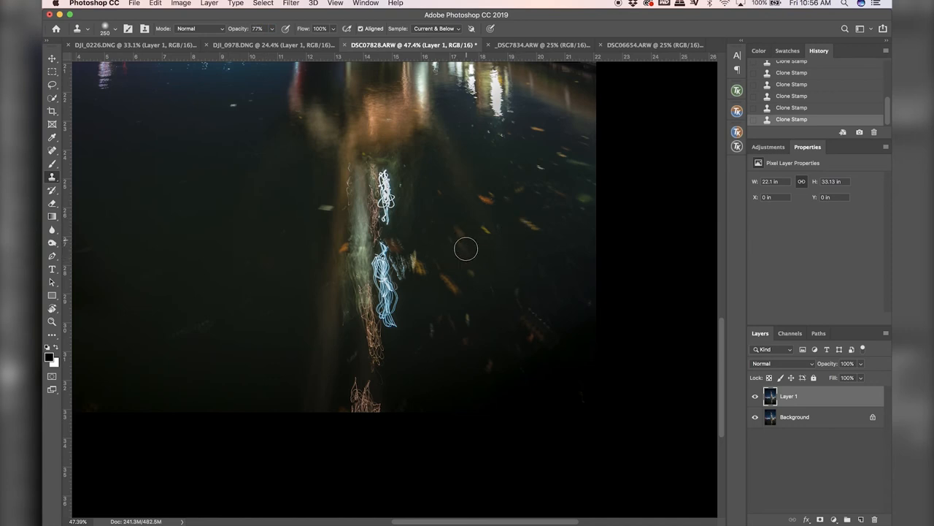
mouse_move(470, 246)
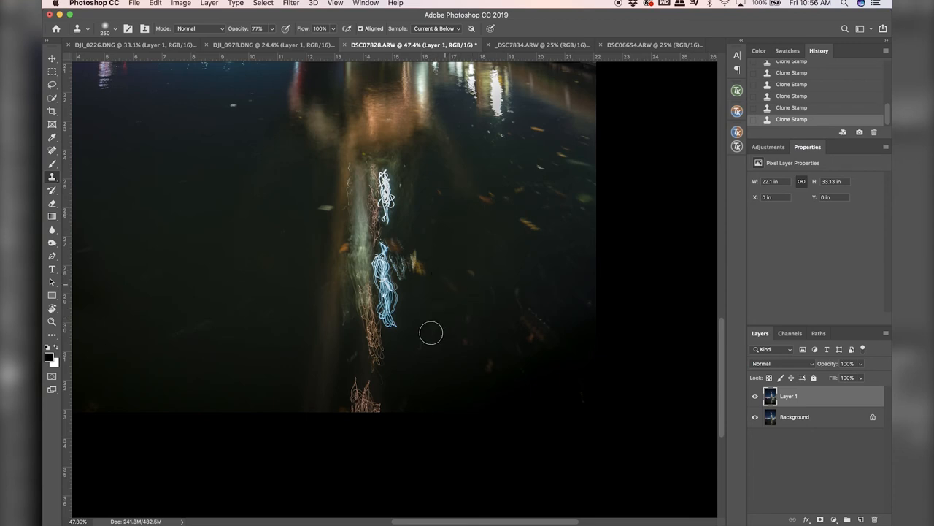
mouse_move(456, 338)
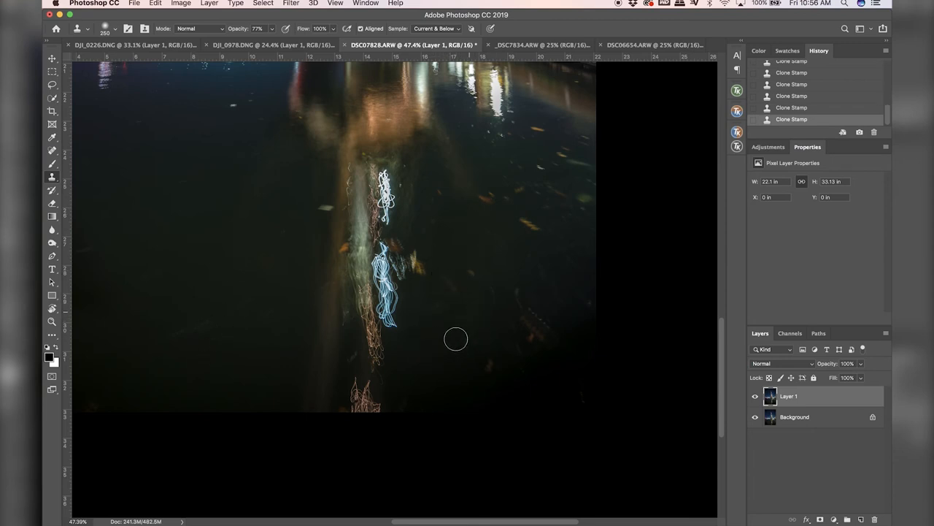
mouse_move(467, 321)
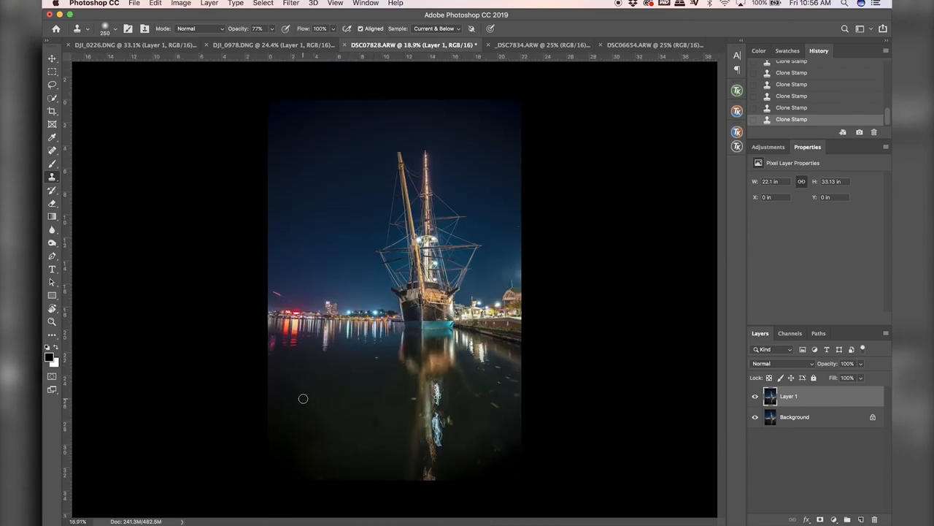
mouse_move(376, 352)
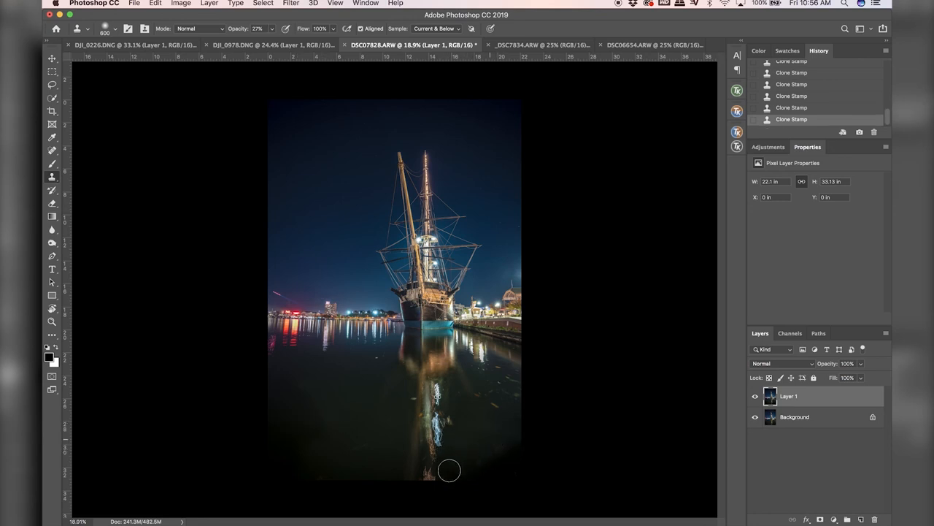
mouse_move(411, 373)
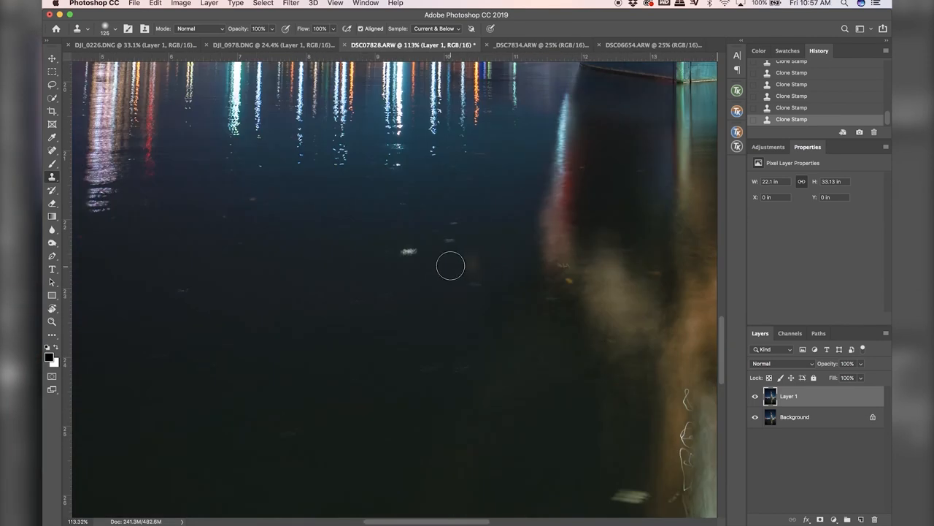
mouse_move(438, 256)
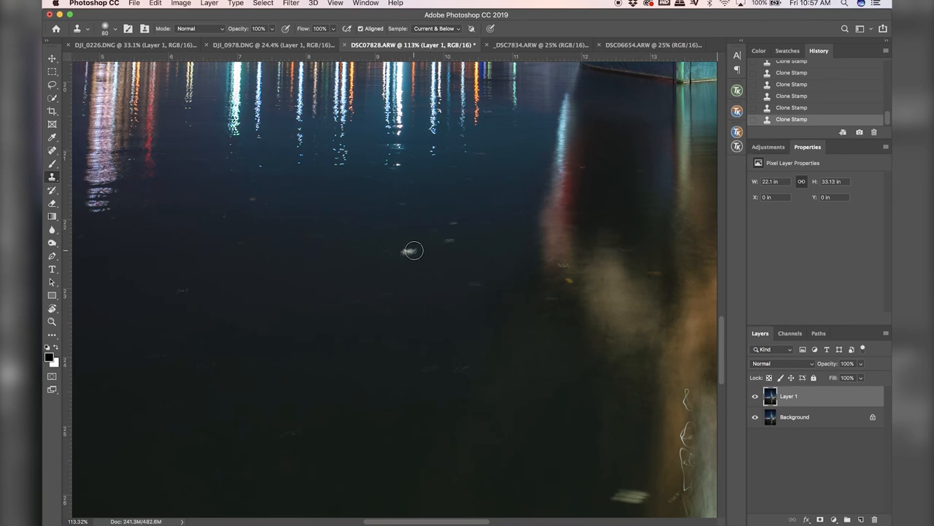
mouse_move(426, 252)
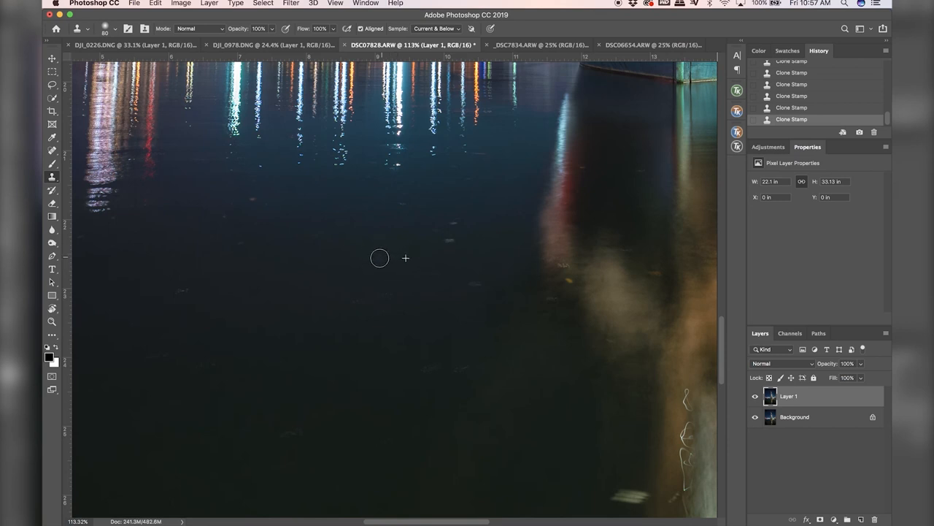
mouse_move(446, 235)
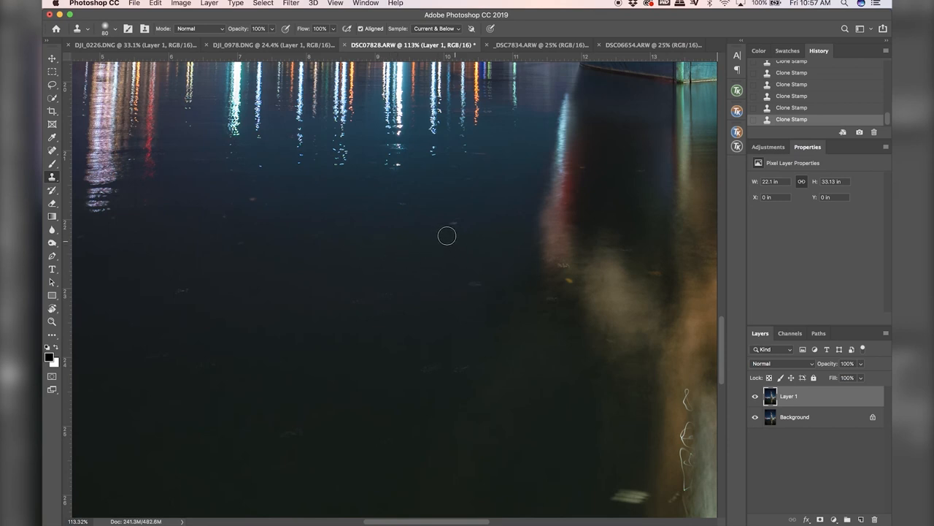
mouse_move(467, 285)
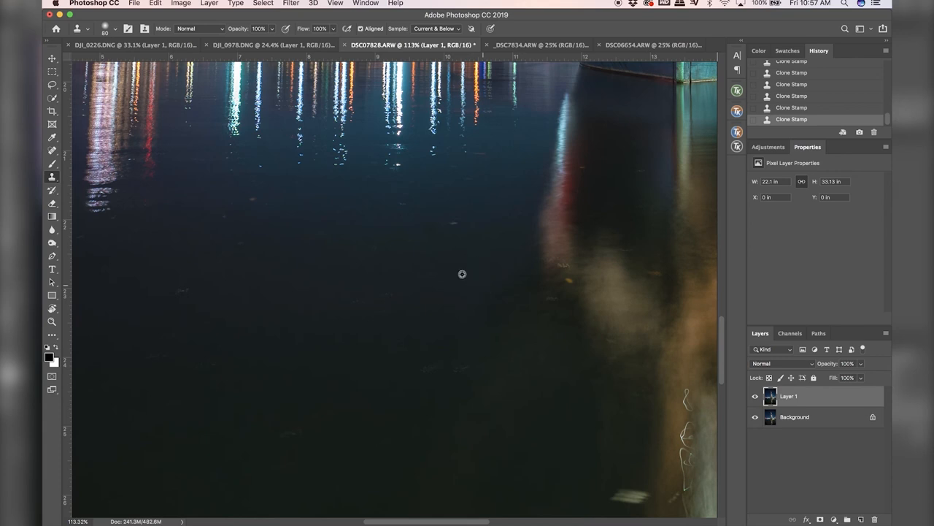
mouse_move(444, 356)
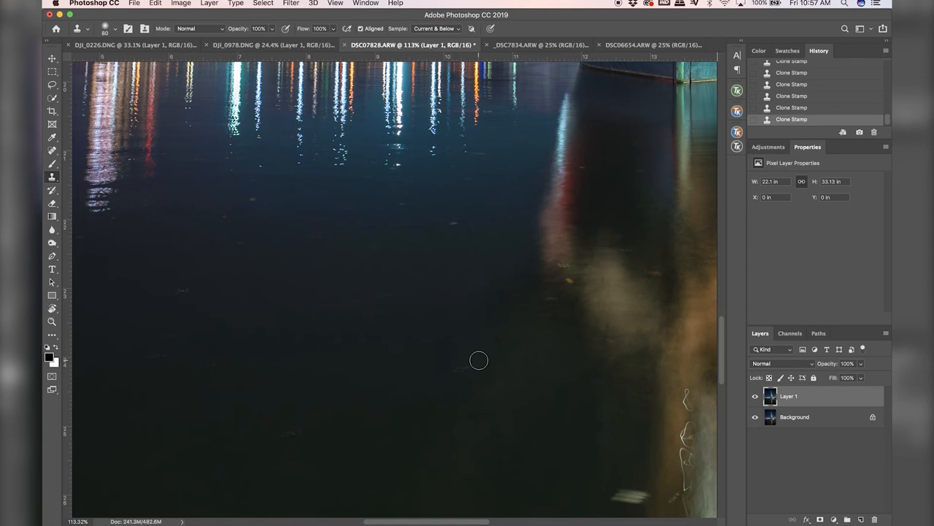
mouse_move(467, 224)
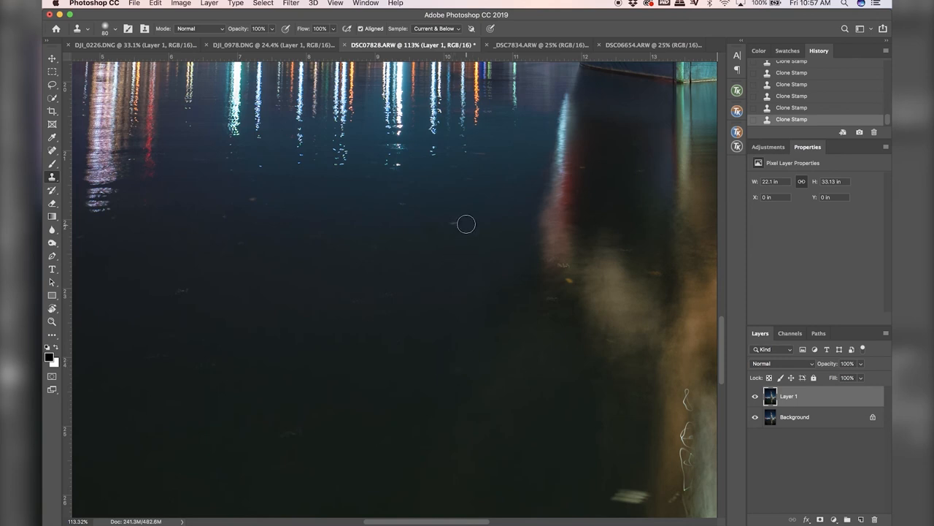
mouse_move(476, 182)
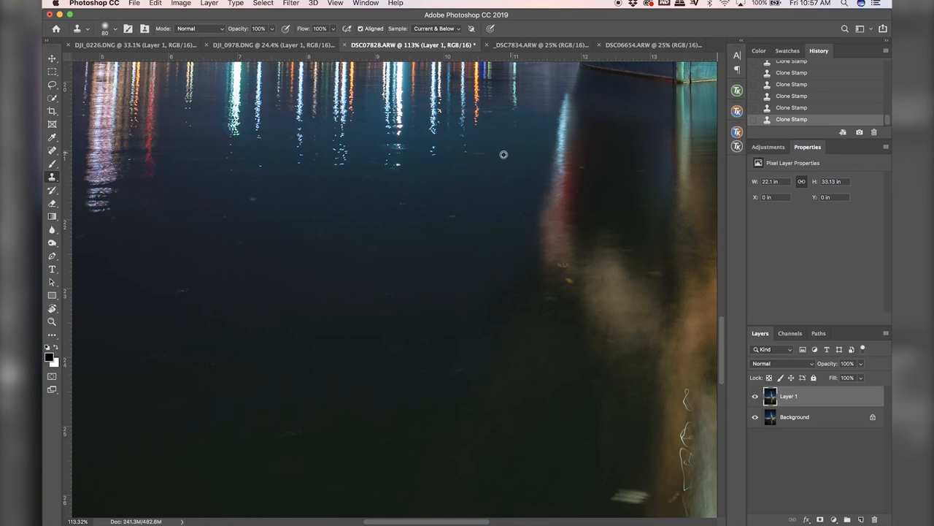
mouse_move(504, 159)
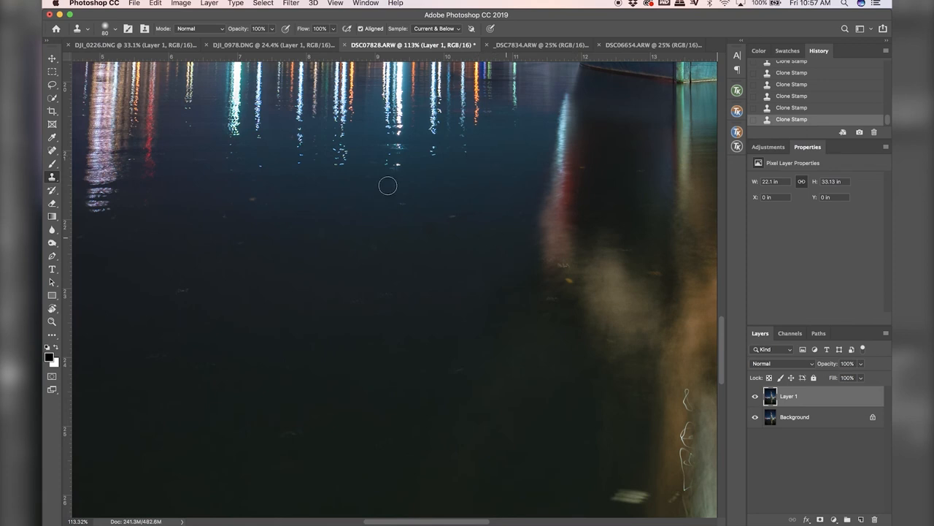
mouse_move(268, 202)
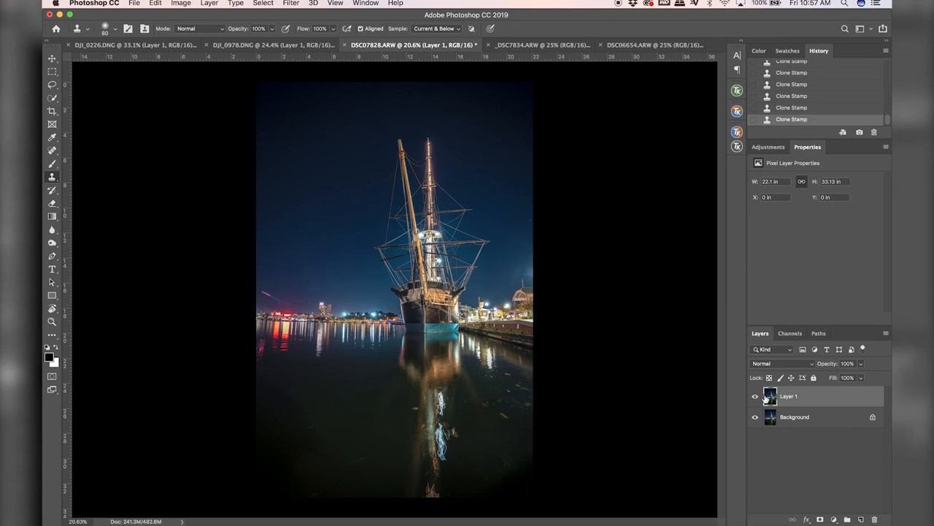
Step: Toggle the retouched layer off and on to compare, then bring up the DJI_0216 beach photo
left_click(757, 396)
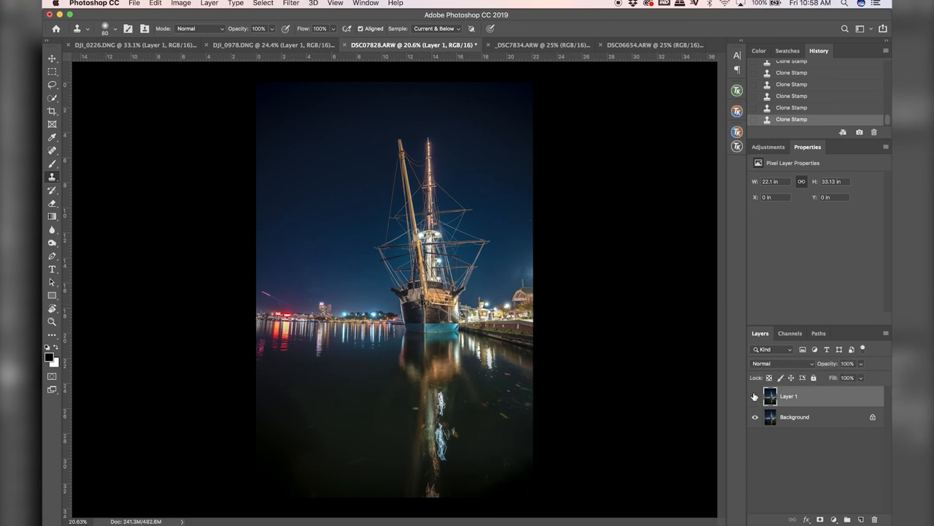
left_click(756, 395)
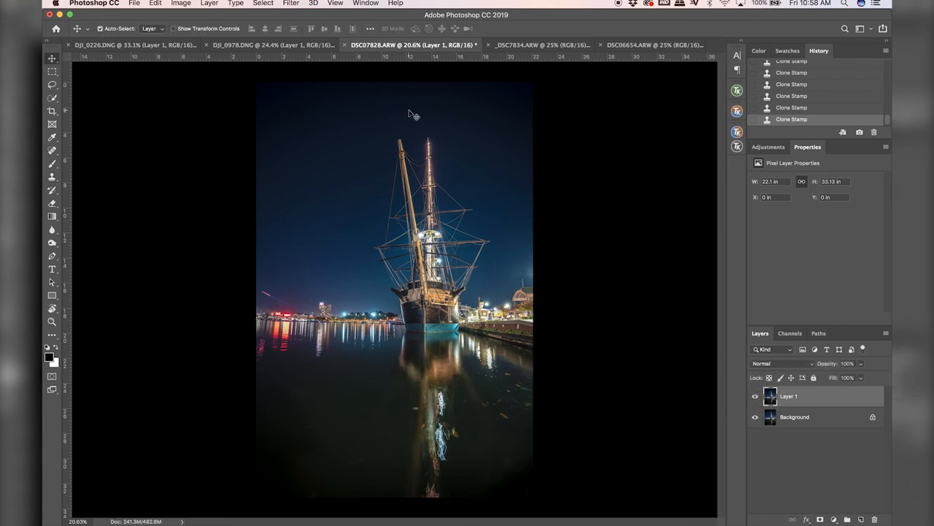
mouse_move(201, 362)
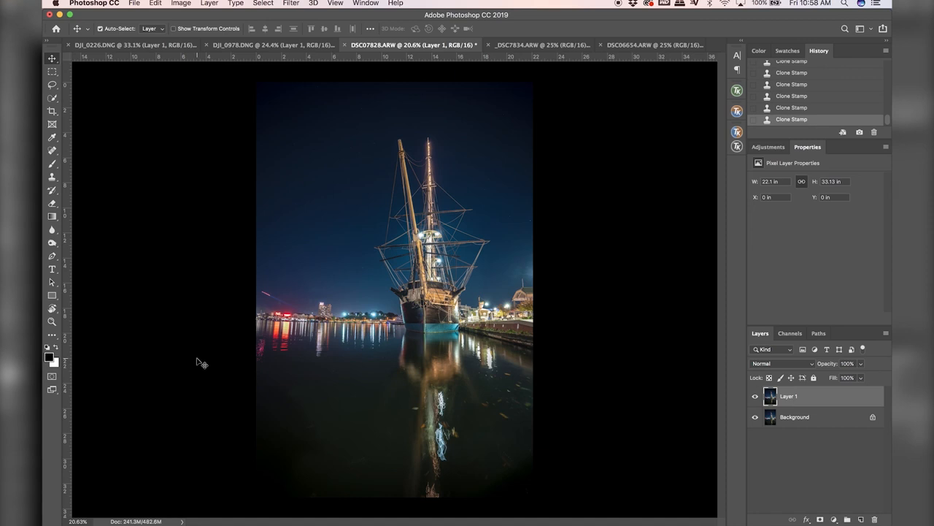
mouse_move(284, 207)
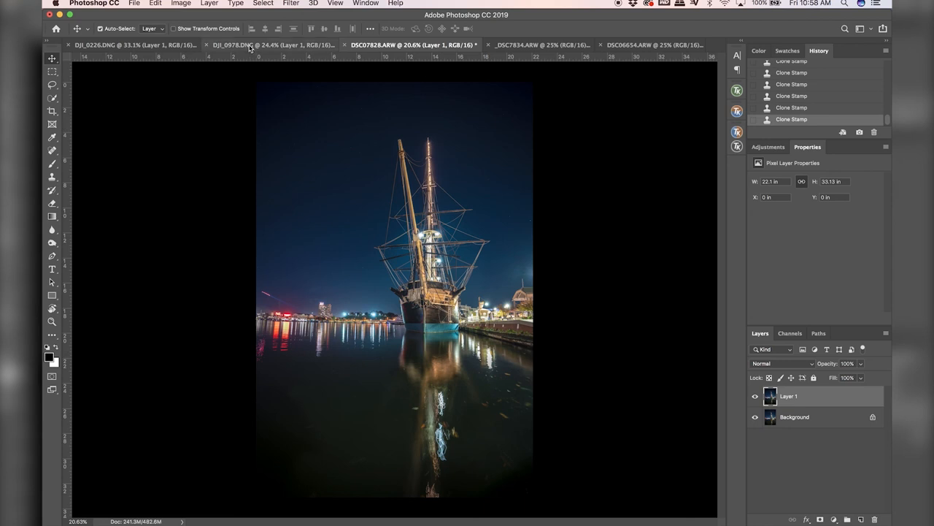
mouse_move(249, 44)
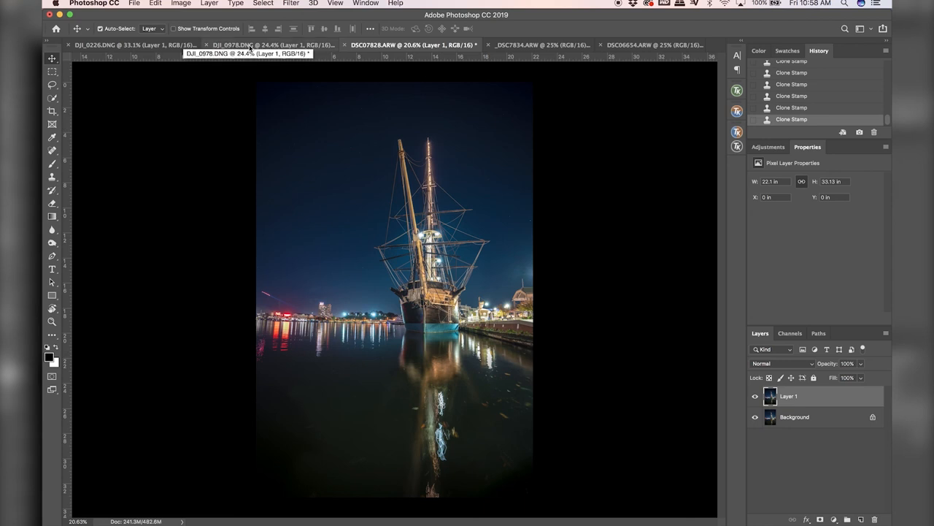
left_click(109, 44)
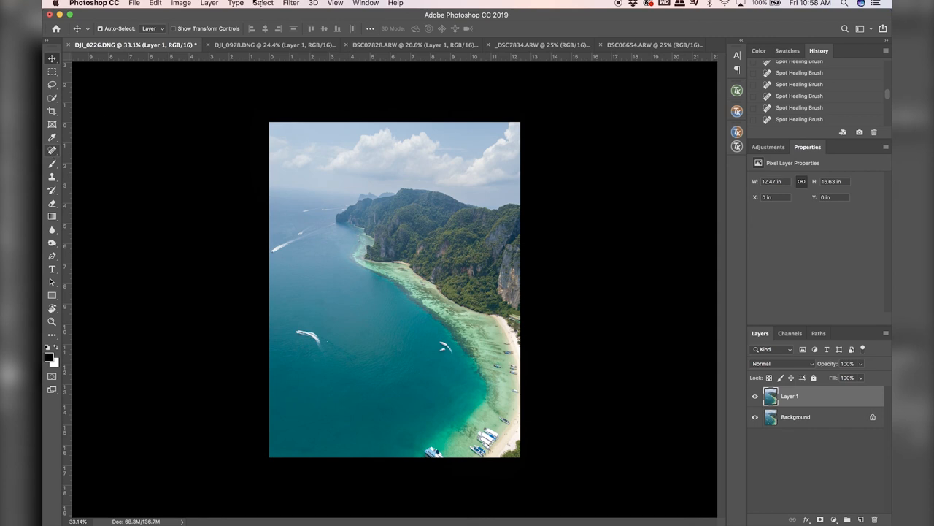
mouse_move(188, 201)
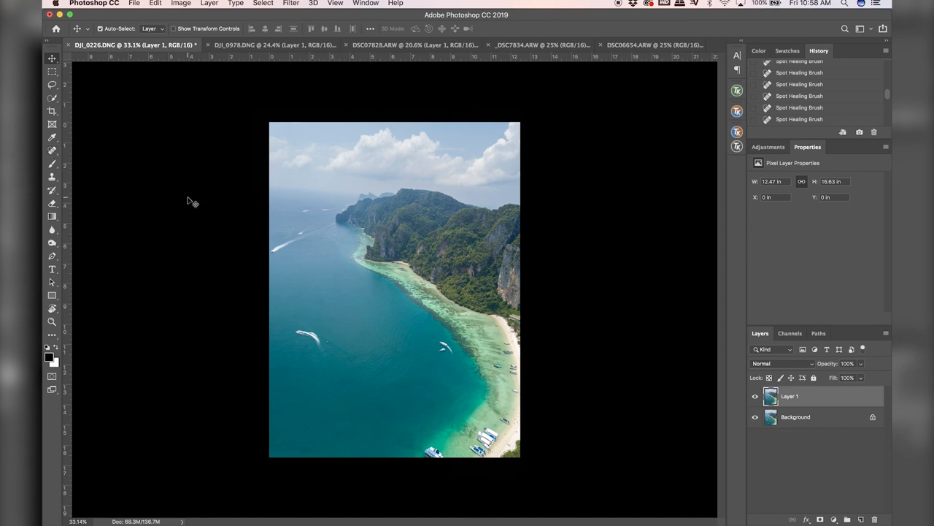
Step: Glance at the DJI_0978 desert photo, then return to the DSC07828 harbor ship photo
left_click(270, 43)
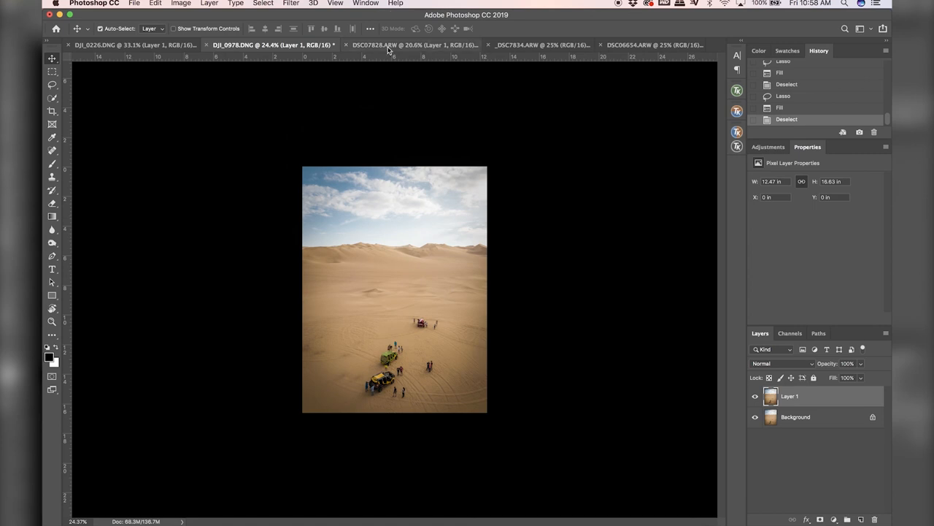
left_click(412, 44)
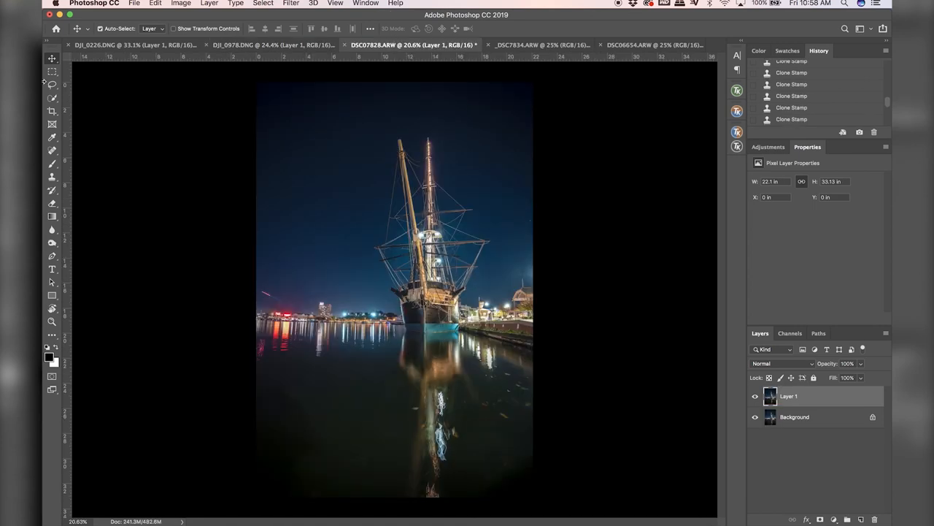